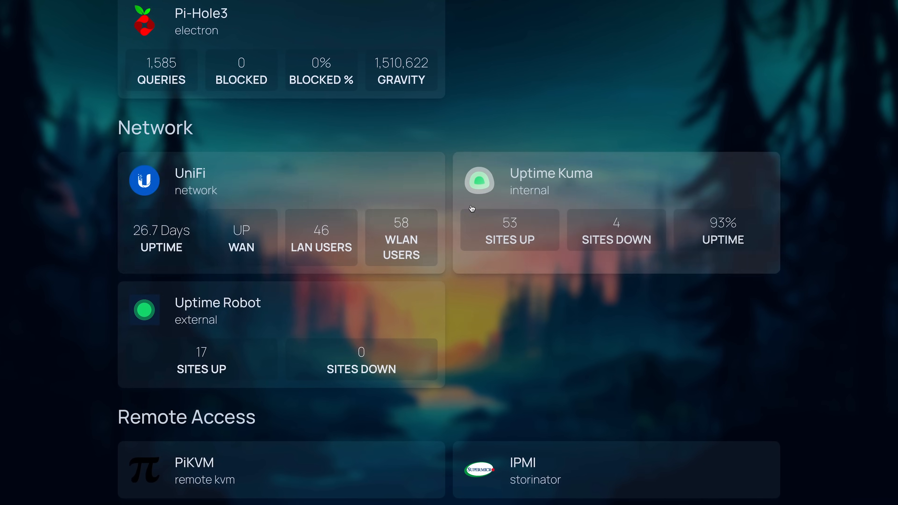
Step: Inside docker_volumes make a homepage folder with an empty docker-compose.yaml and edit it in nano
scroll(down, 3)
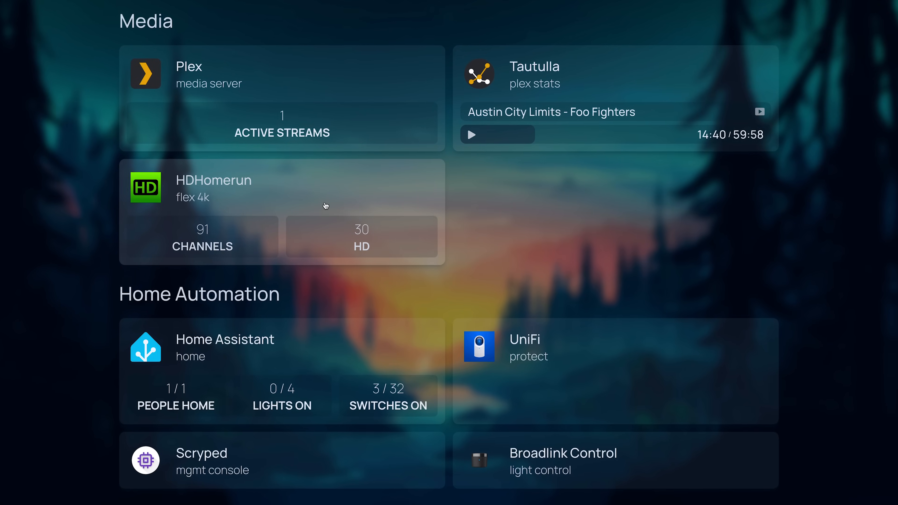
scroll(down, 3)
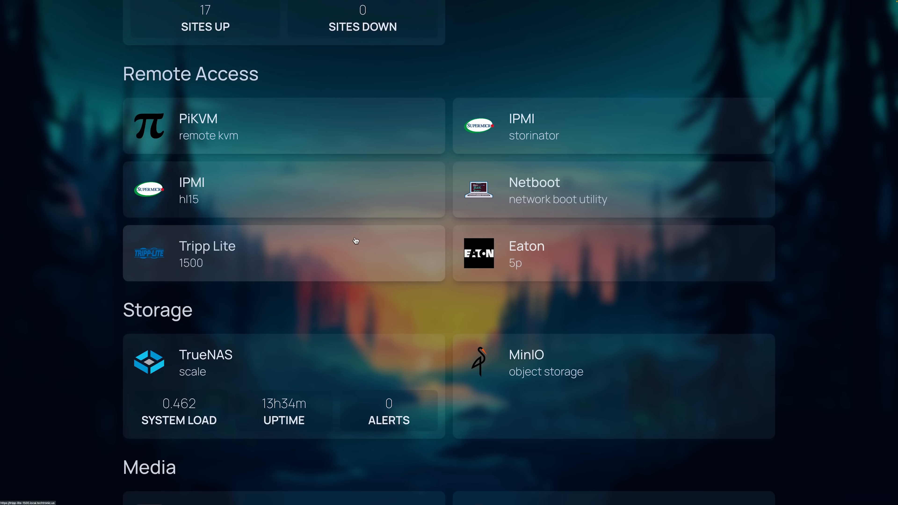
mouse_move(320, 125)
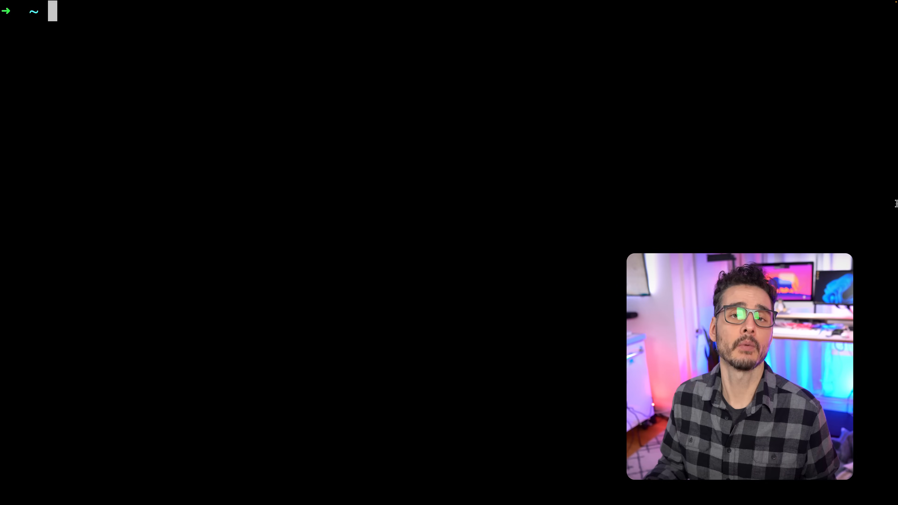
text(docker_volumes)
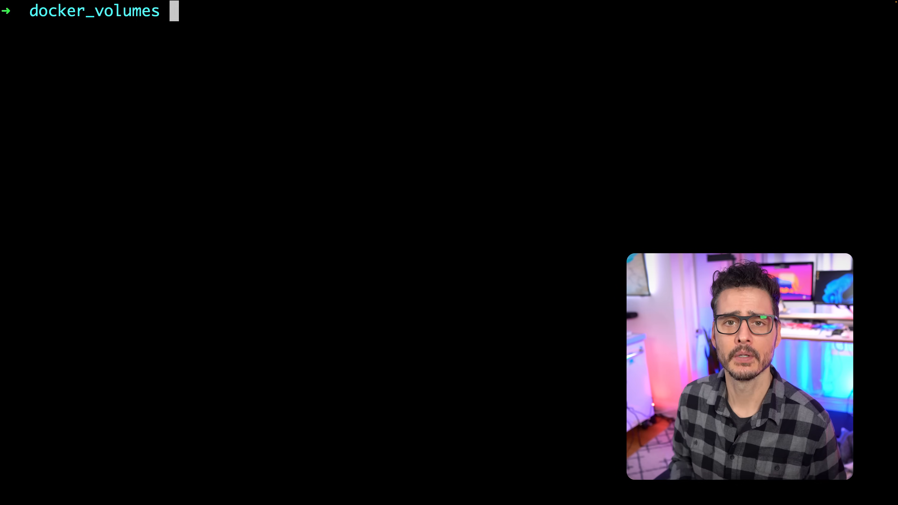
text(mkdir homepage)
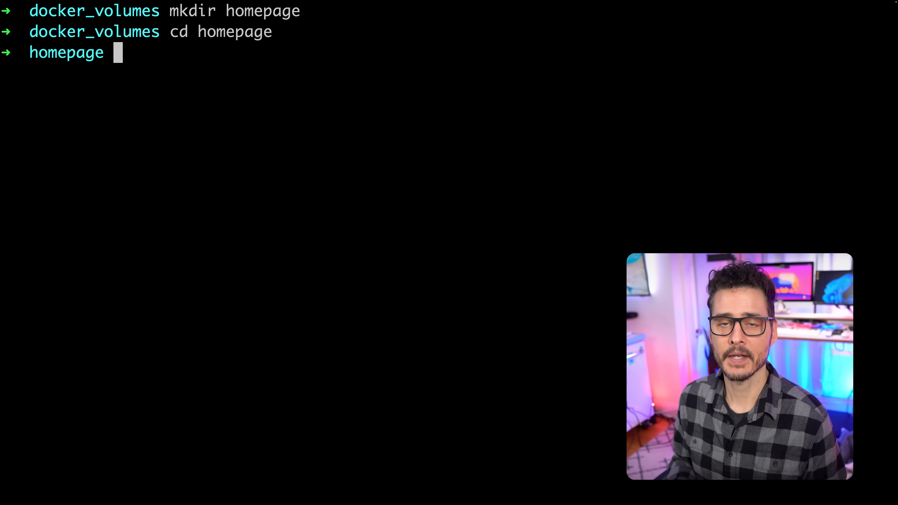
text(touch docker-compose.yaml)
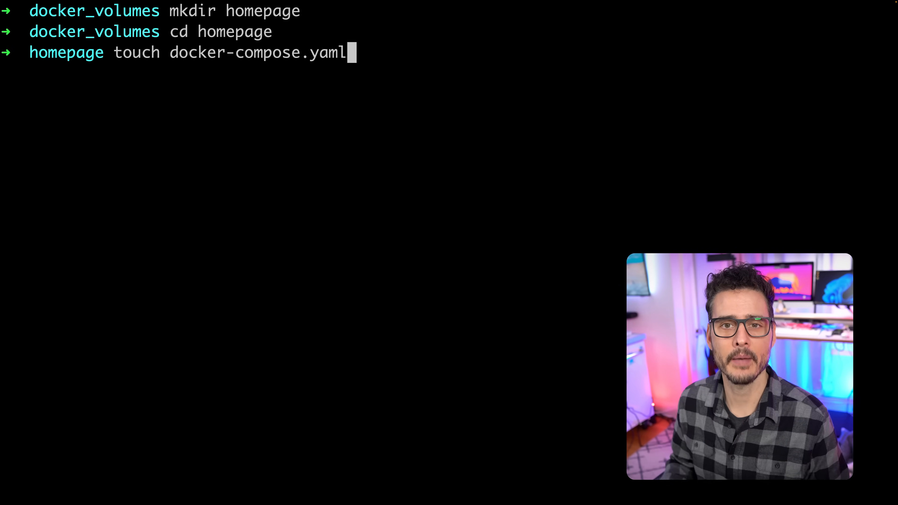
text(nano docker-compose.yaml)
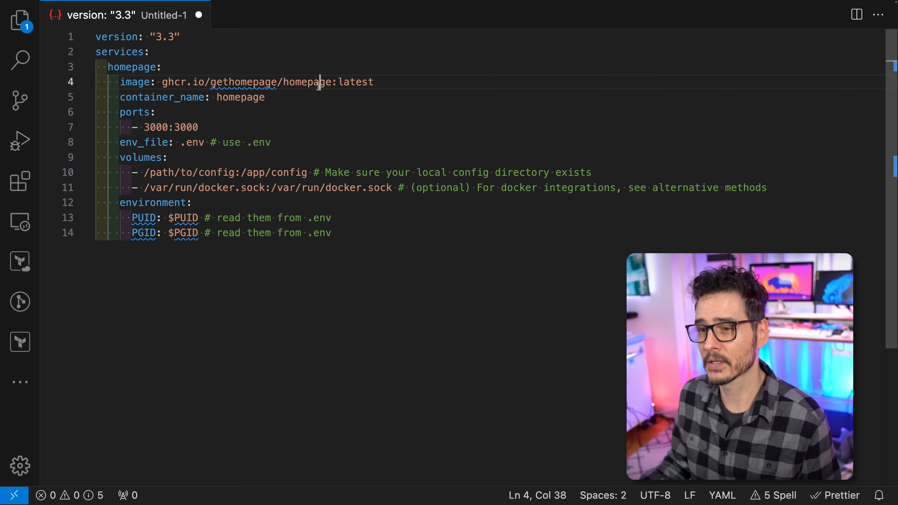
Step: Map the config volume to ./config and comment out the docker.sock volume line
double_click(306, 82)
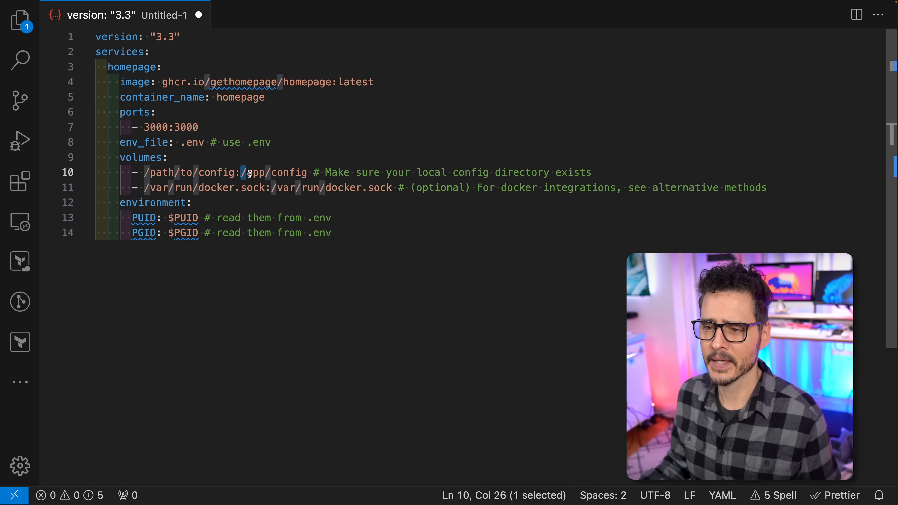
double_click(254, 172)
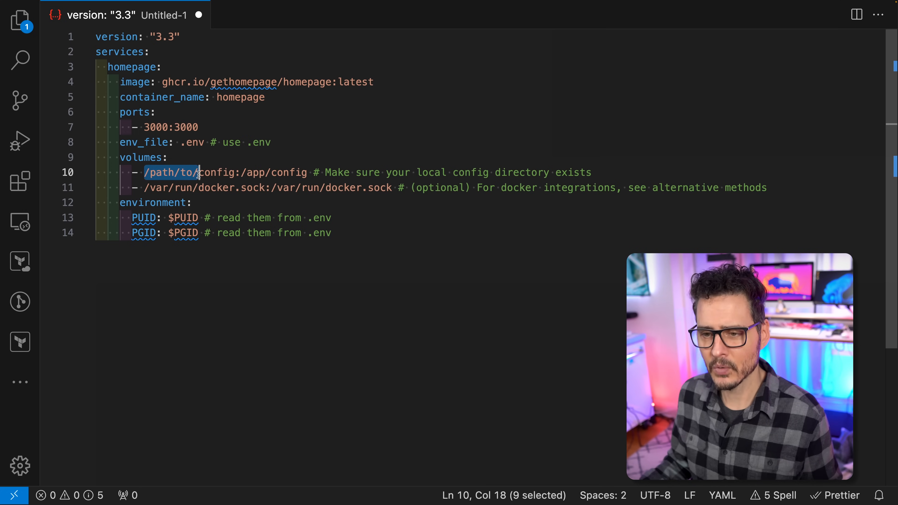
text(./)
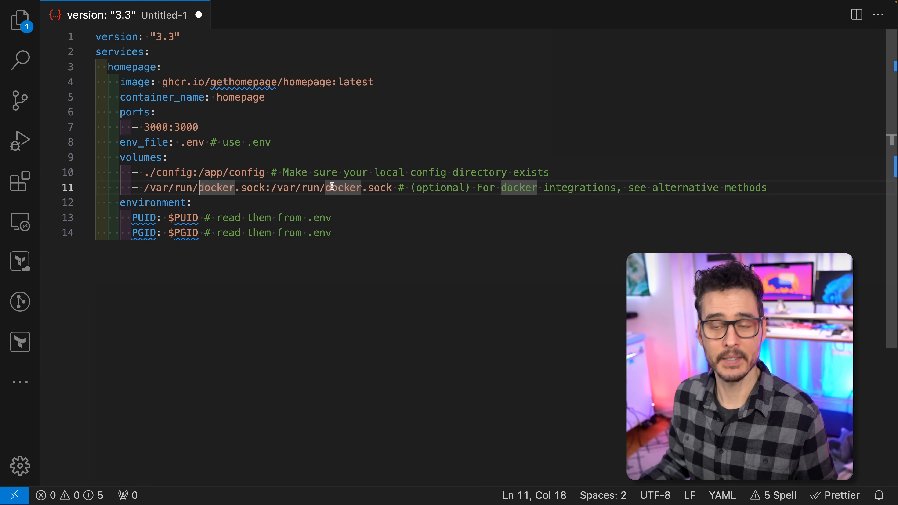
double_click(379, 187)
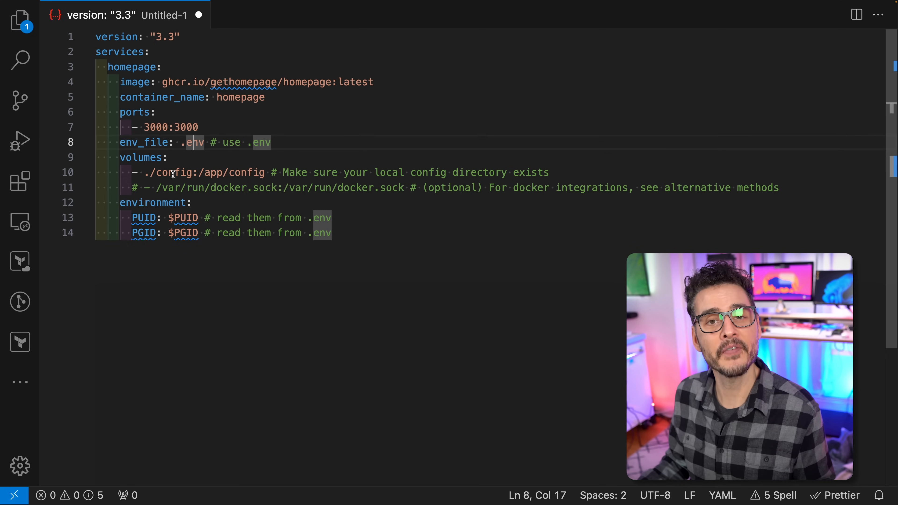
mouse_move(240, 172)
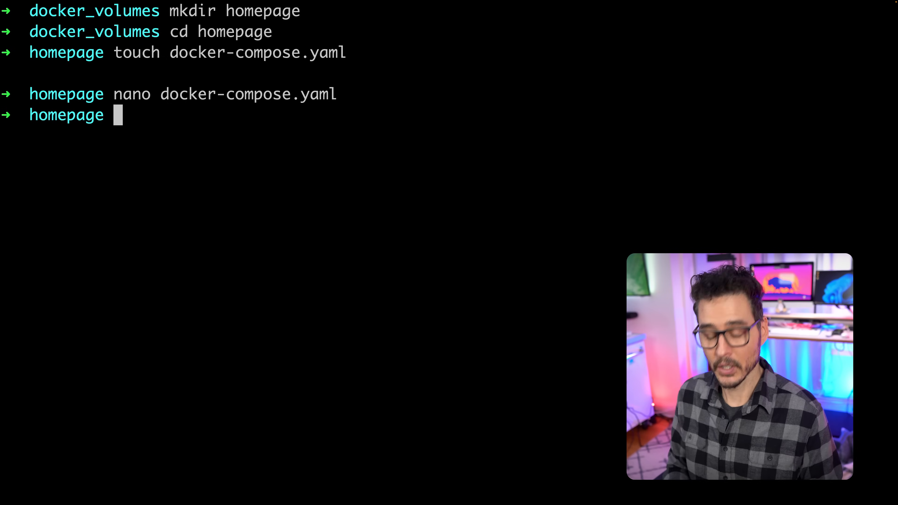
Step: Make the config folder and check the user and group ids (1000) with id
text(mkdir config)
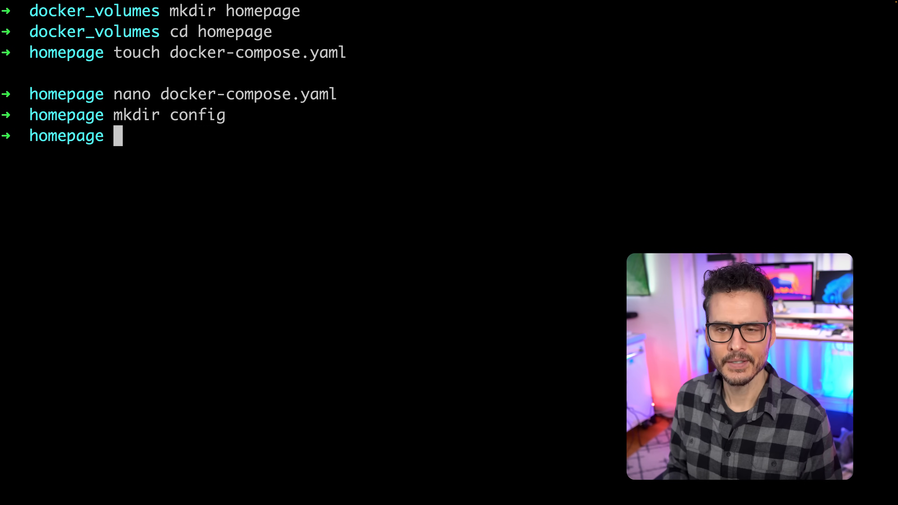
text(id)
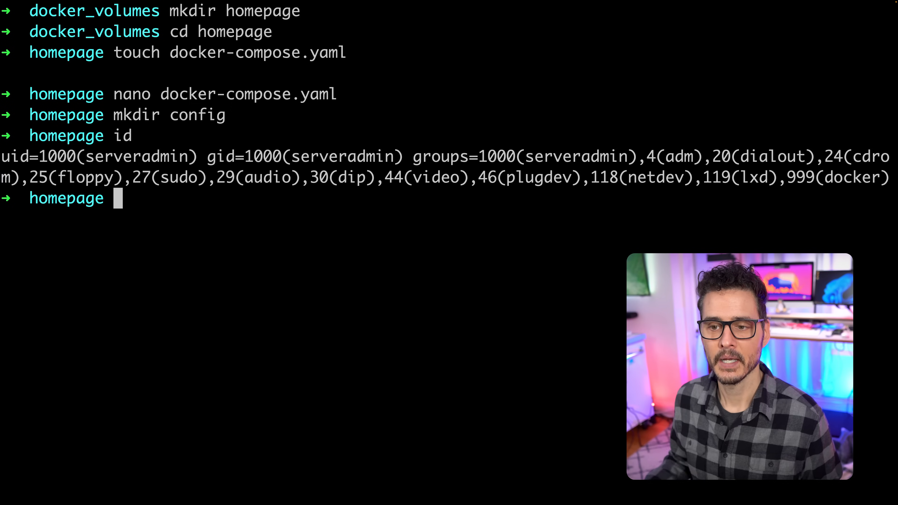
double_click(57, 156)
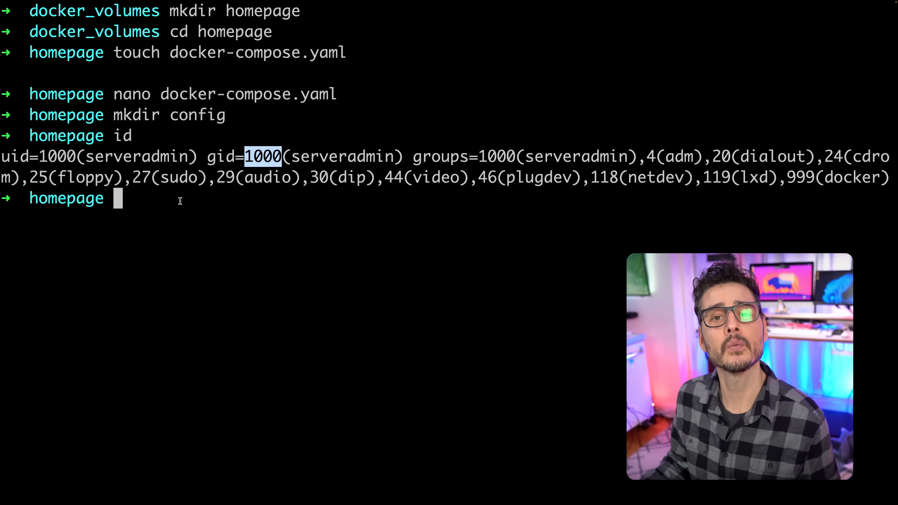
Step: Create a .env file holding PUID=1000 and PGID=1000 entries
text(tou)
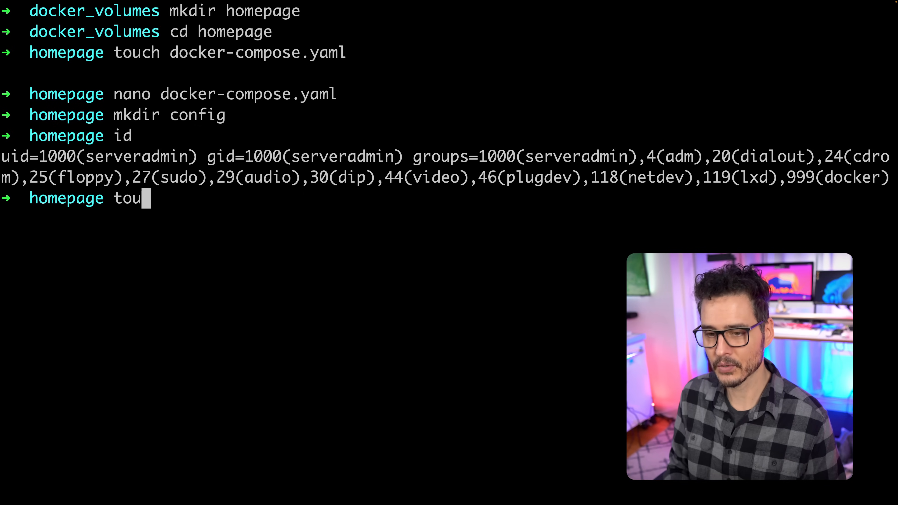
key(Enter)
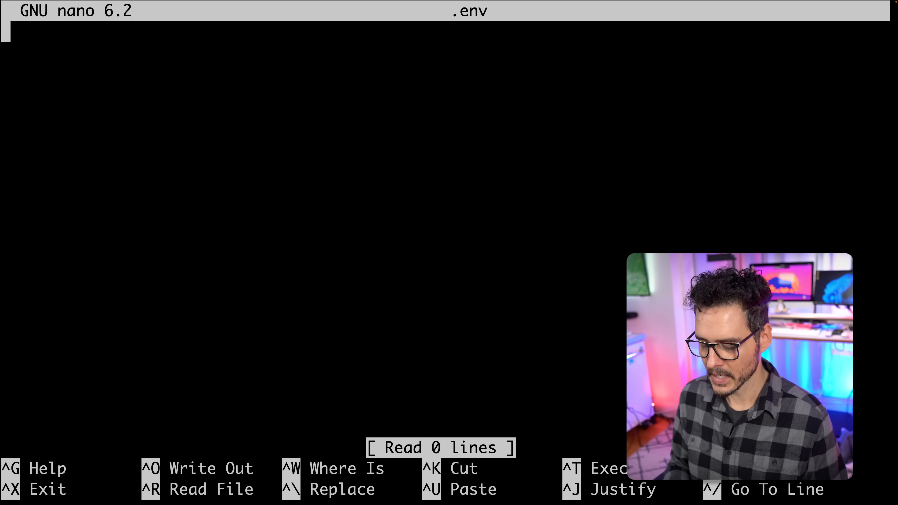
text(PUID=)
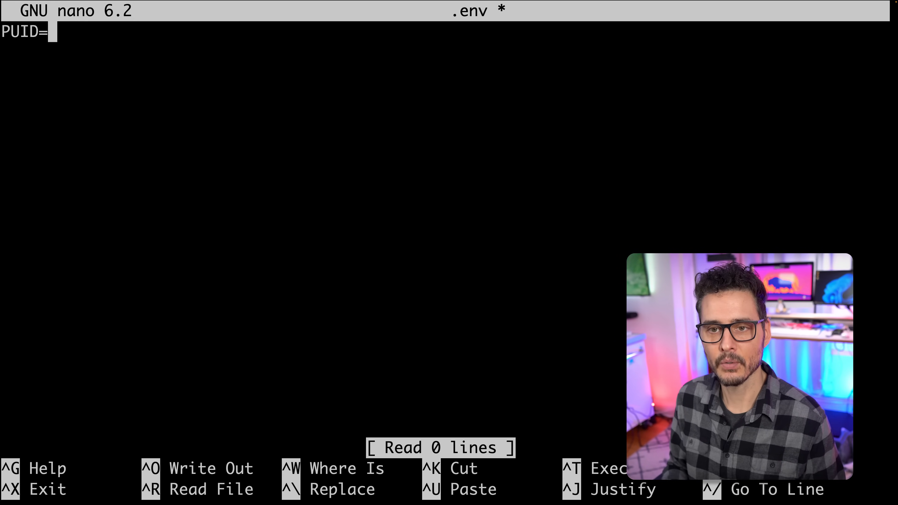
text(100)
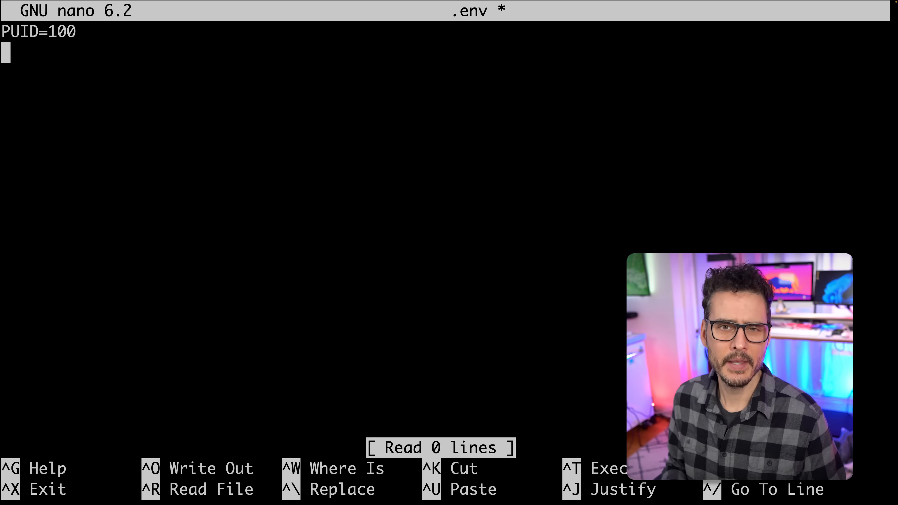
text(PGID)
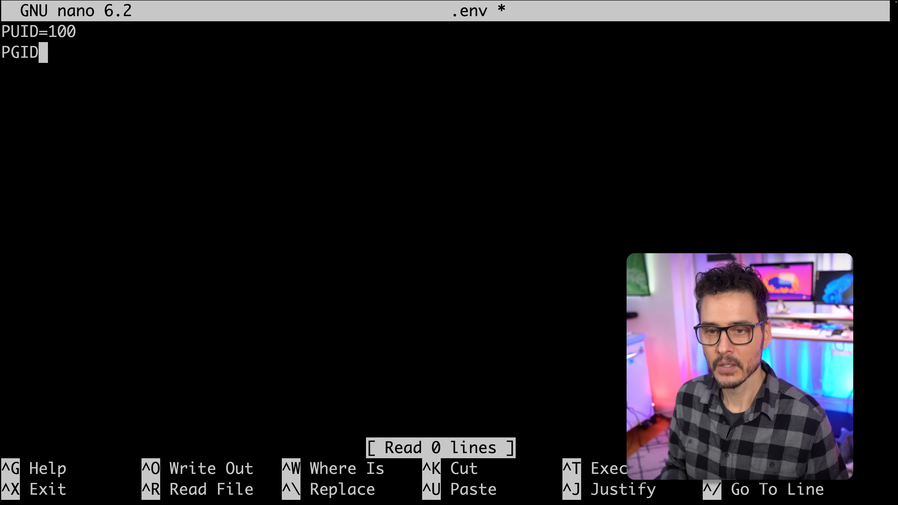
text(100)
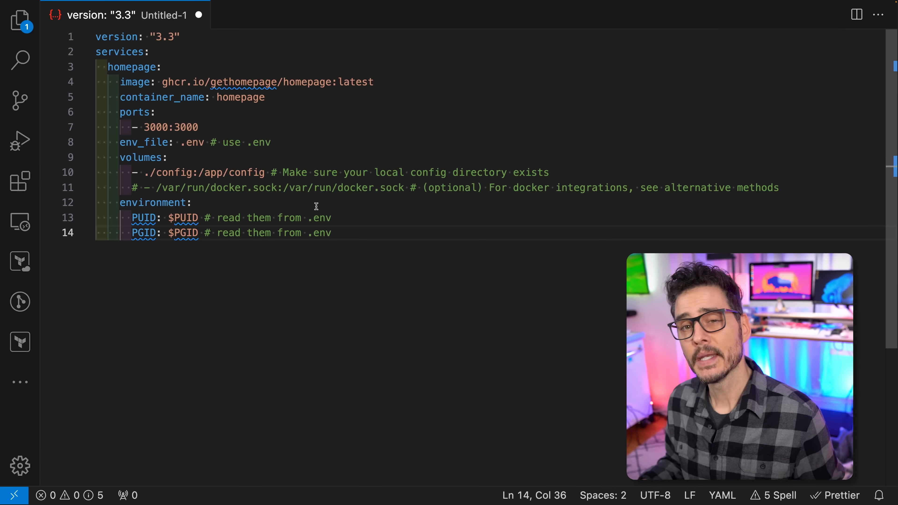
Step: Paste the compose YAML into docker-compose.yaml on the server, save it and bring the container up
double_click(322, 218)
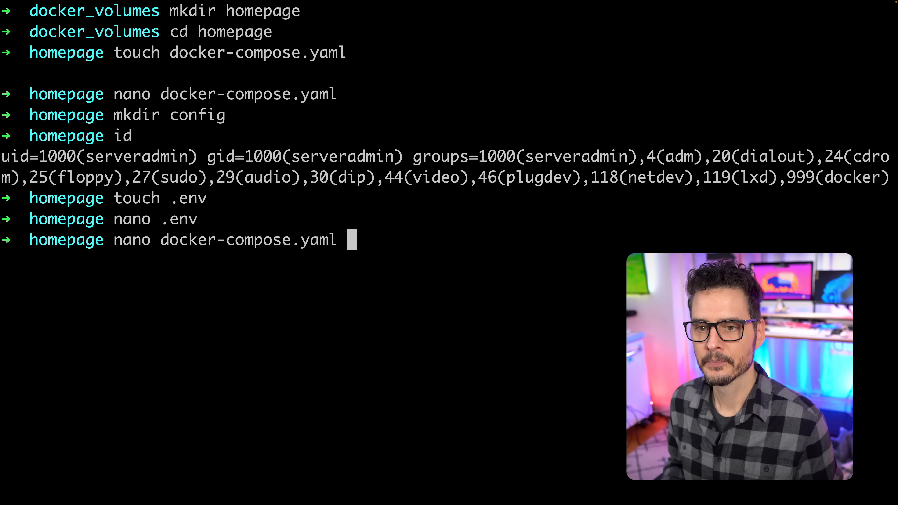
key(Enter)
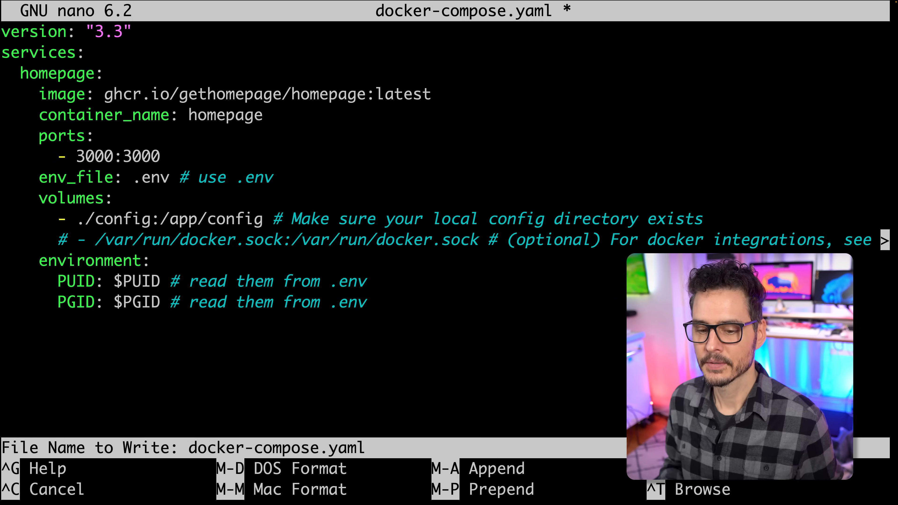
key(Enter)
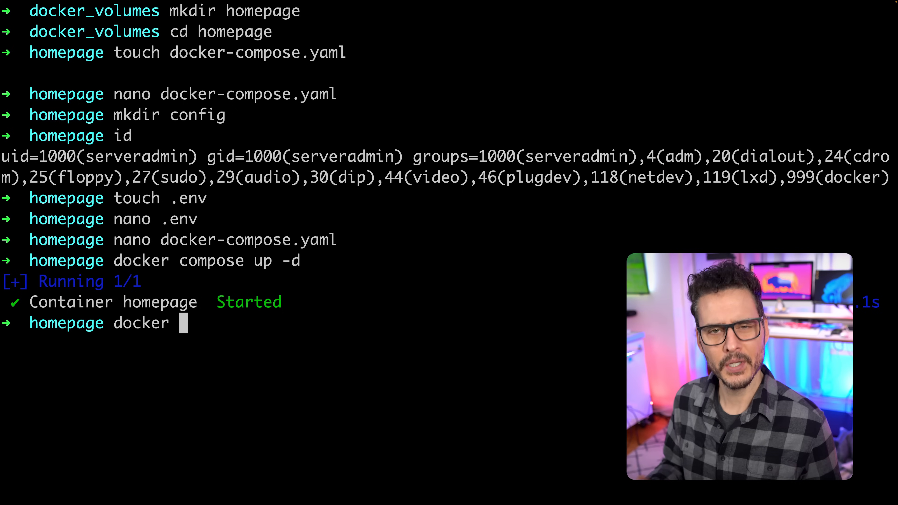
Step: List running containers with docker ps and check homepage reports healthy
text(ps)
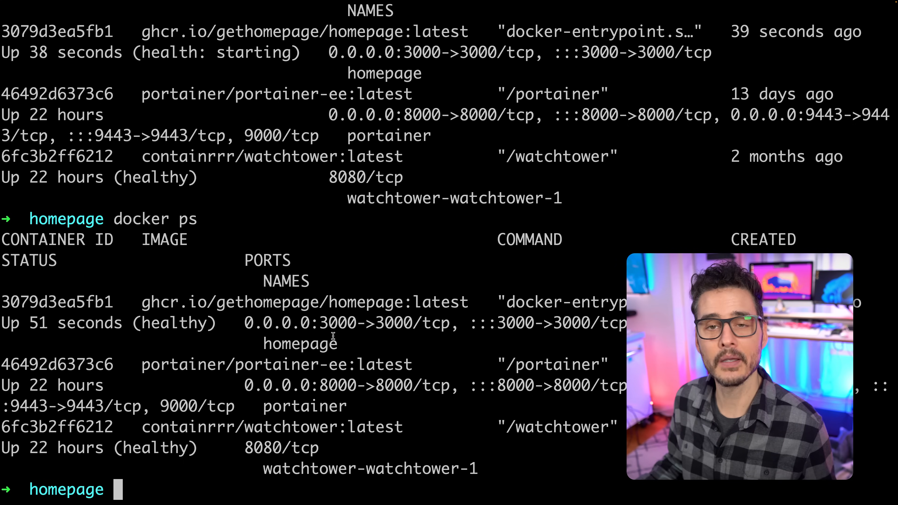
double_click(340, 323)
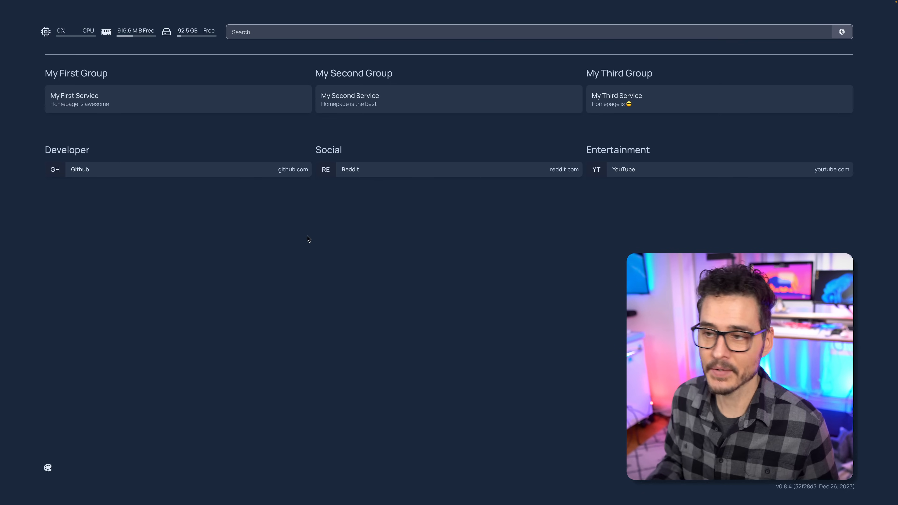
mouse_move(334, 217)
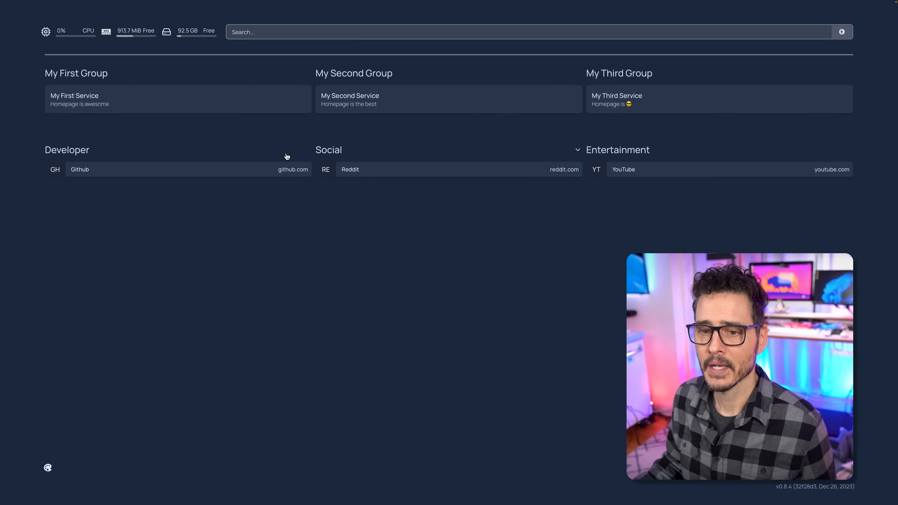
mouse_move(102, 173)
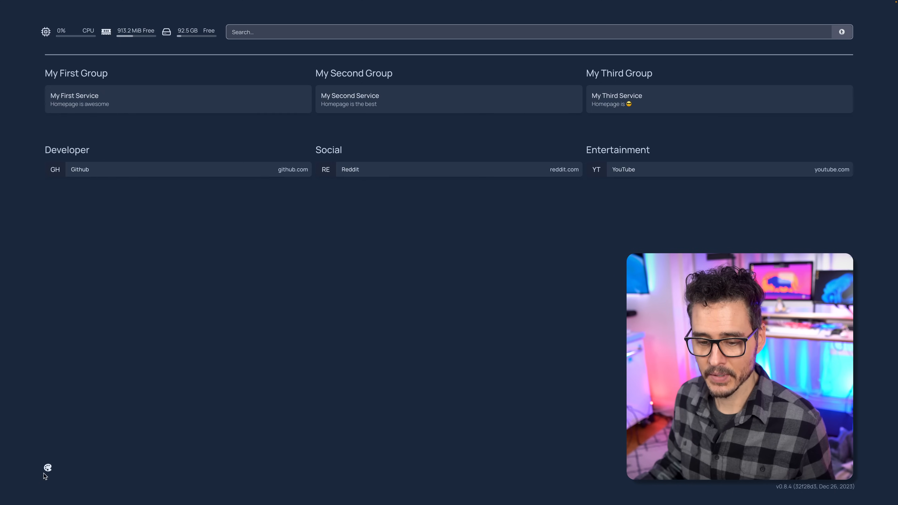
Step: Try the purple colour scheme from the palette, then return to slate
click(48, 467)
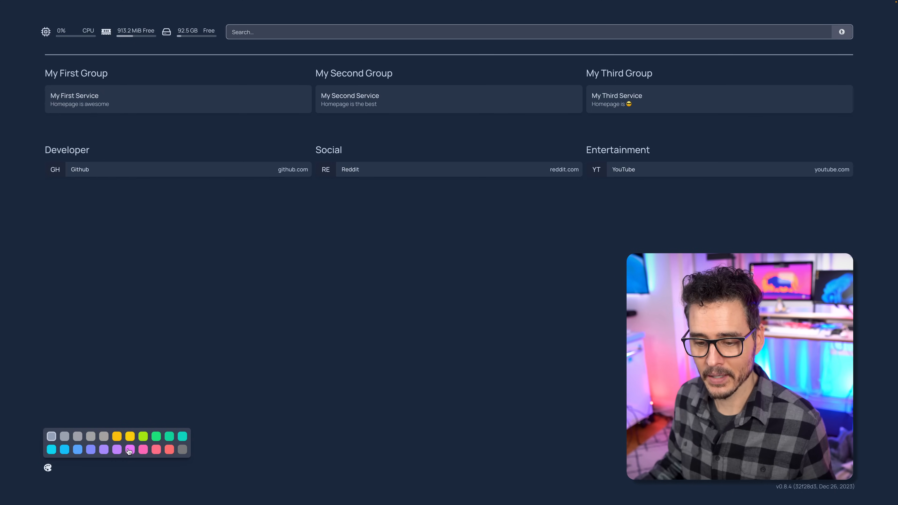
click(129, 449)
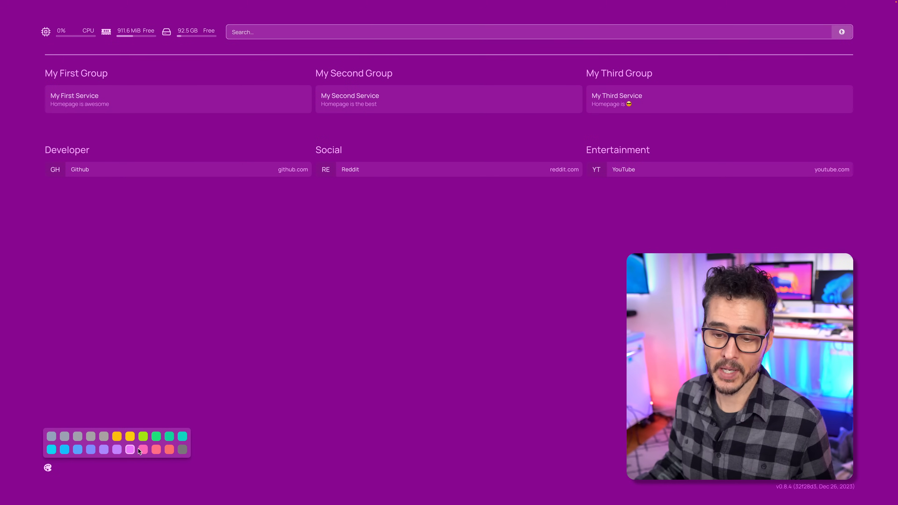
click(52, 436)
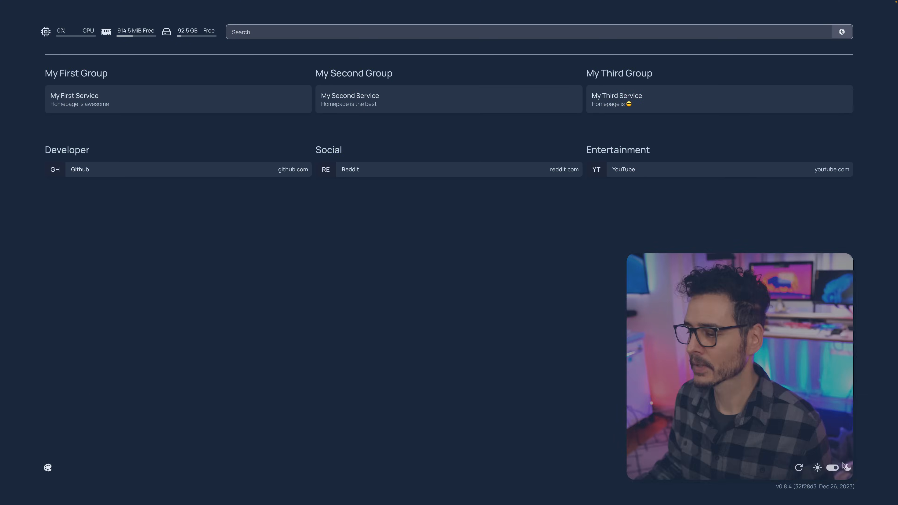
Step: Flip the dashboard to the light theme with the bottom-right toggle
click(831, 467)
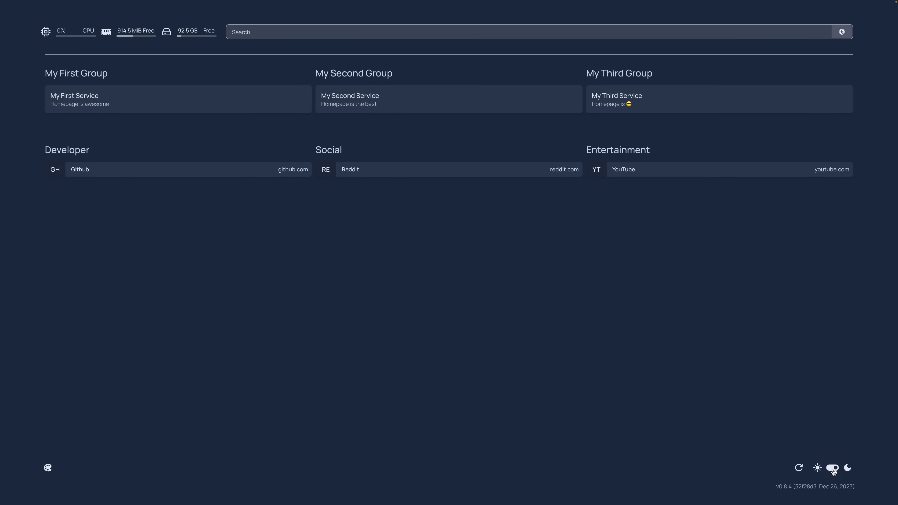
click(832, 468)
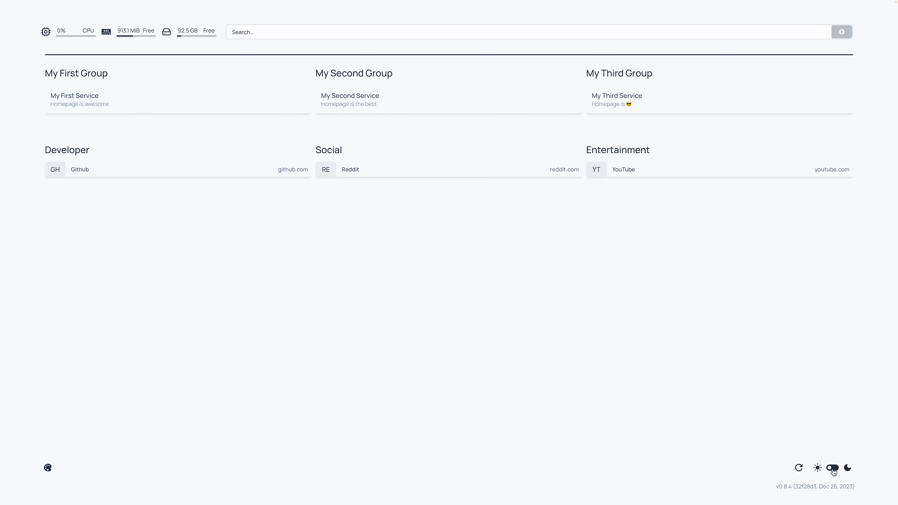
click(846, 468)
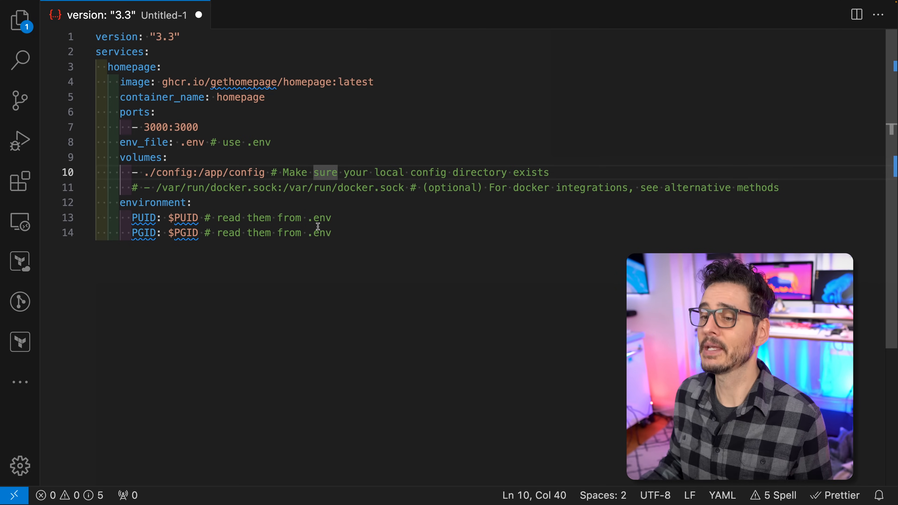
Step: Look over the ./config volume line in the compose YAML before returning to the terminal
double_click(173, 173)
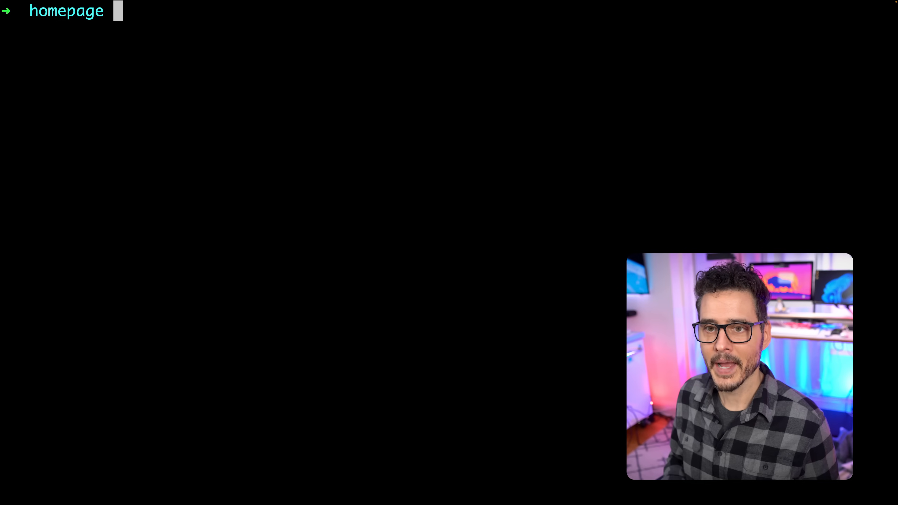
Step: Enter the config folder, list its YAML files and edit settings.yaml in nano
text(cd config)
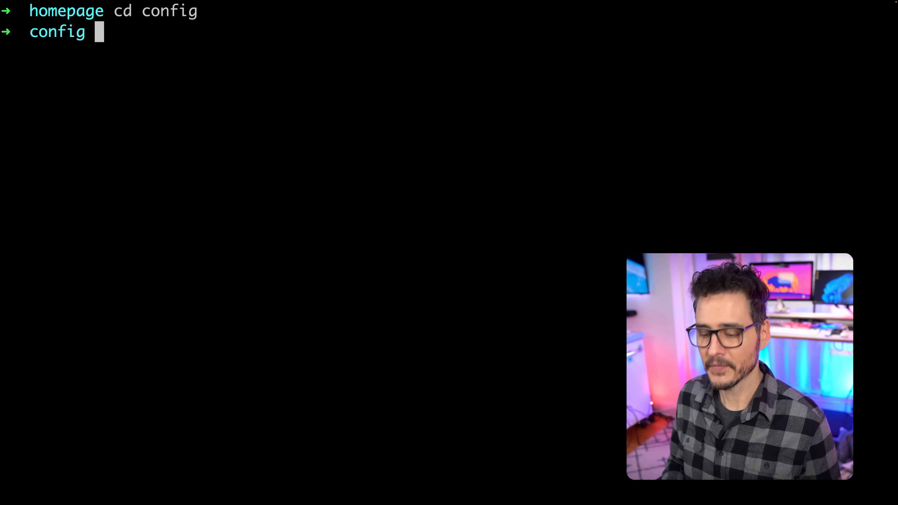
text(ls)
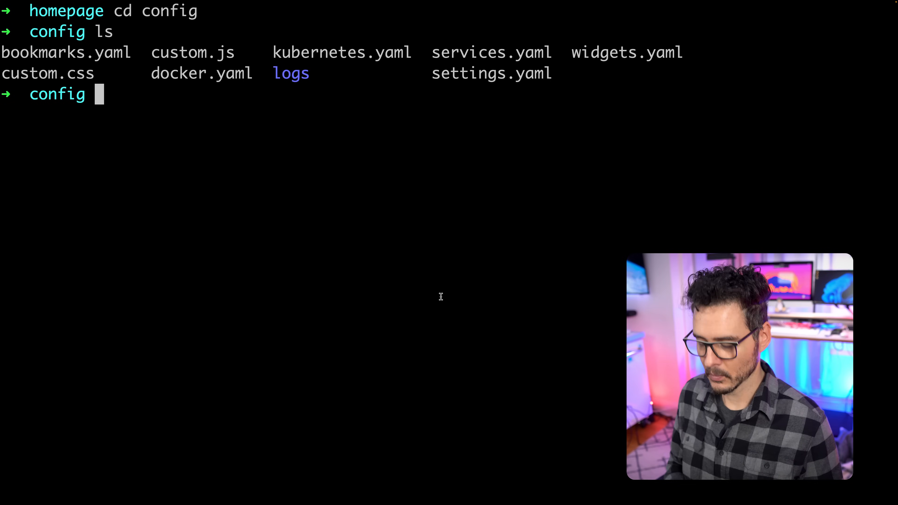
text(nano se)
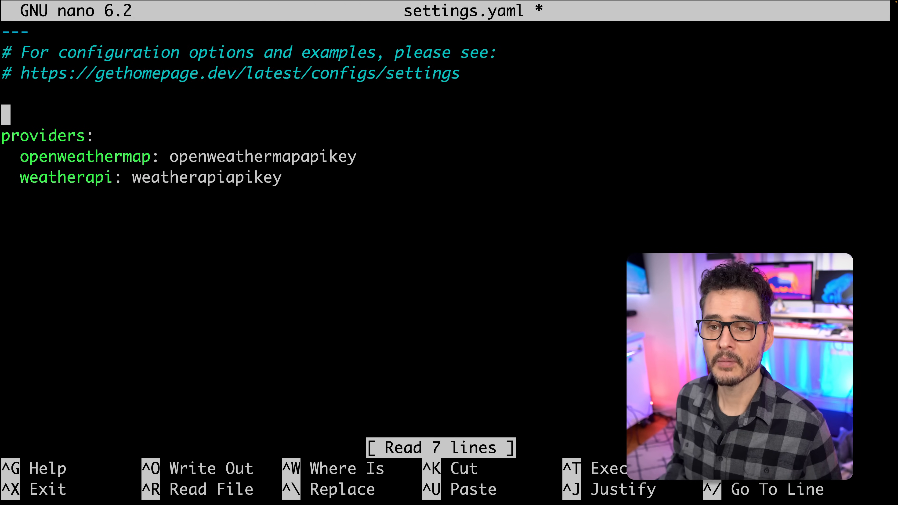
Step: Add the line 'title: My Awesome Homepage' to settings.yaml and write the file
text(title: My Awesome Homepage # <----- add this line)
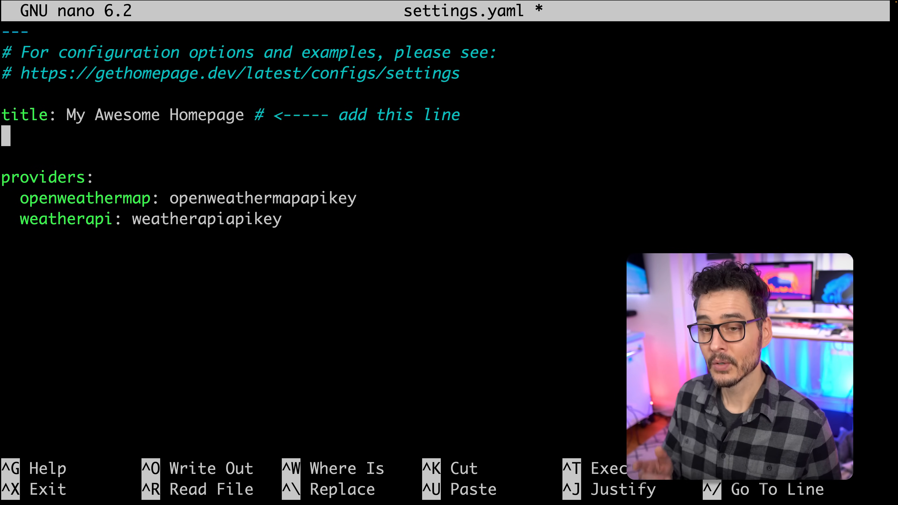
key(ctrl+o)
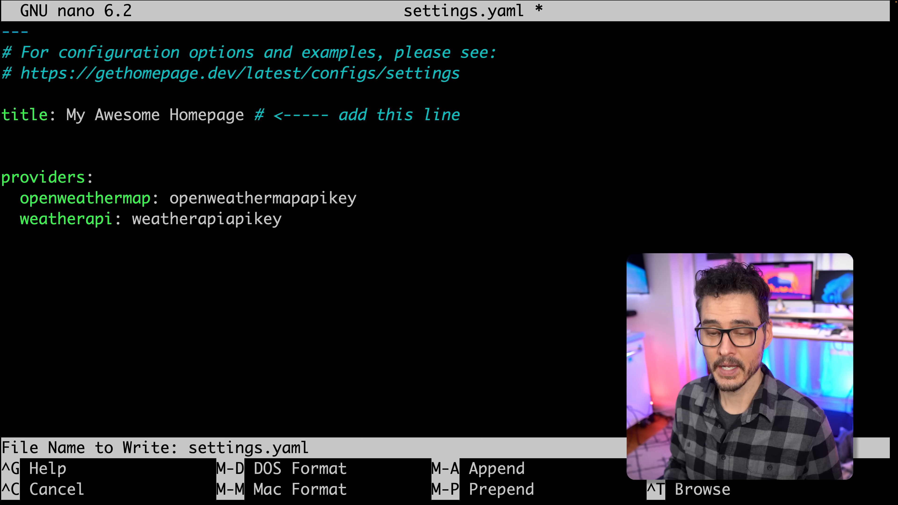
key(Enter)
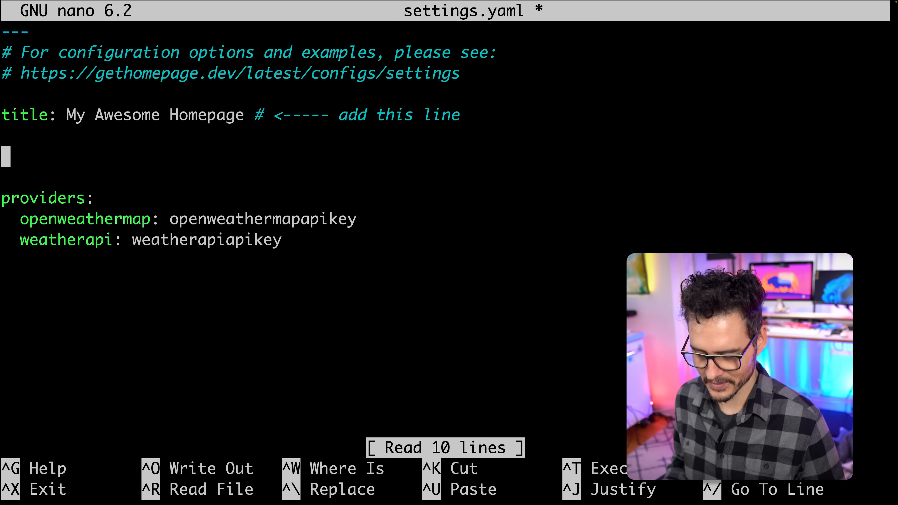
Step: Add a background block with the Unsplash image URL, blur sm, saturate, brightness and opacity 50
text(background: https://images.unsplash.com/photo-1502790671504-542ad42d5189?auto=format&fit=crop&)
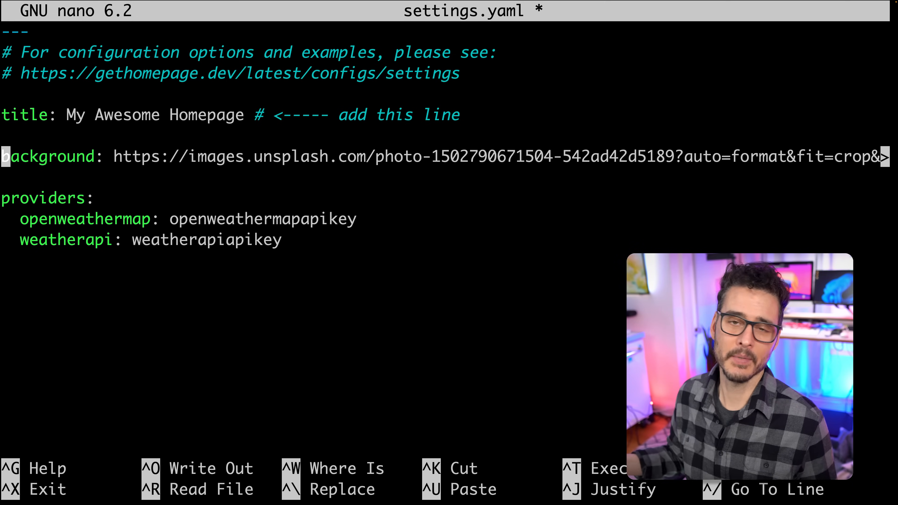
key(ctrl+o)
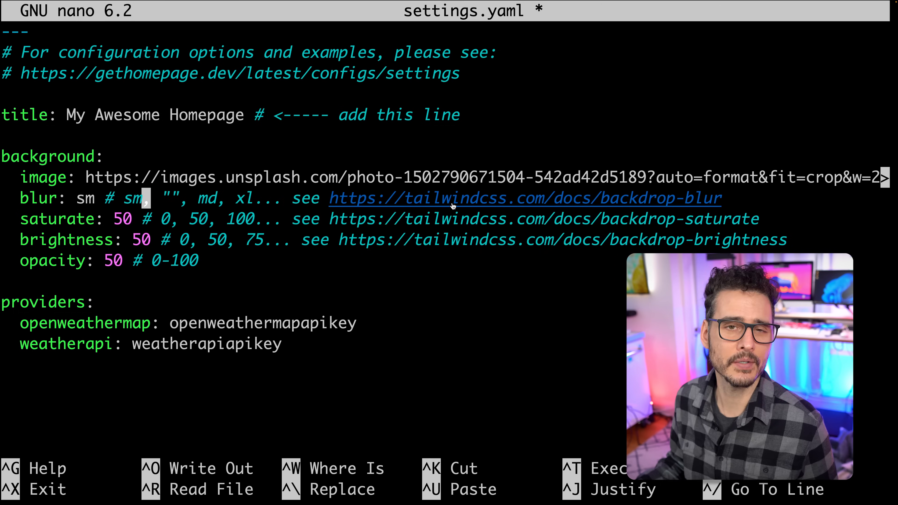
mouse_move(316, 163)
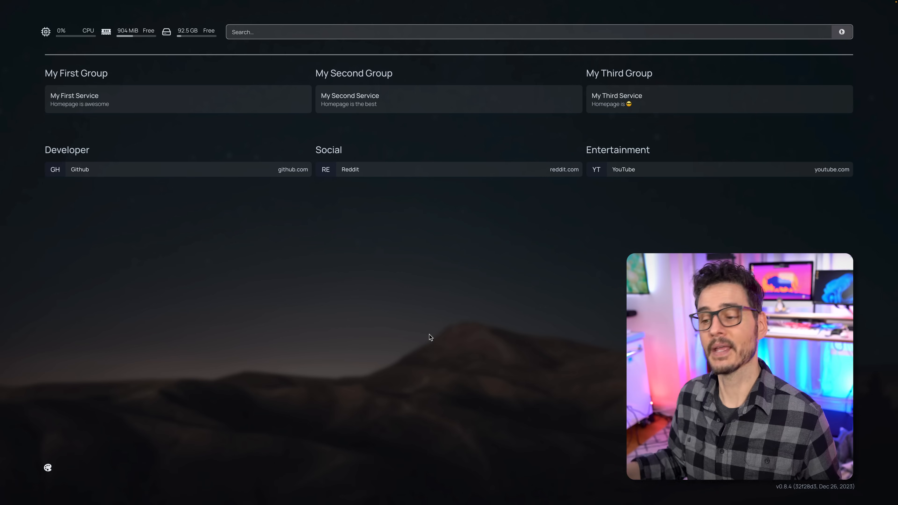
mouse_move(388, 321)
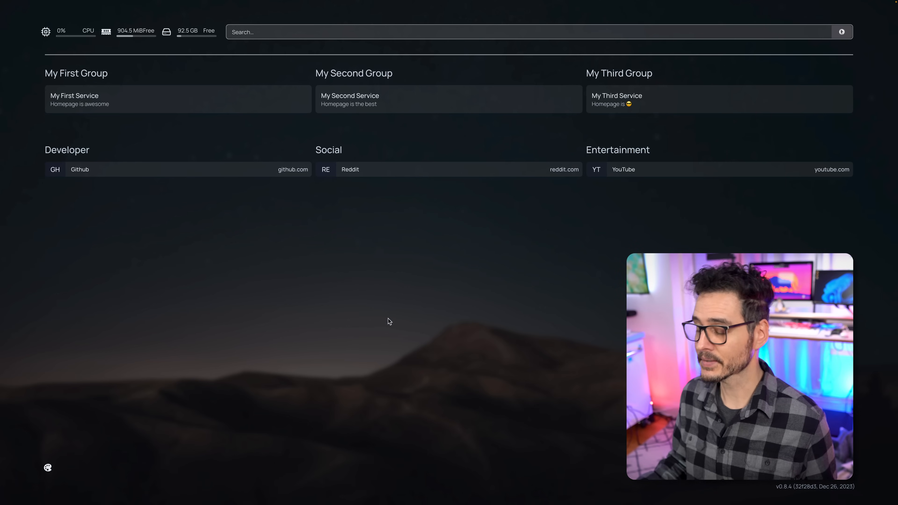
mouse_move(361, 367)
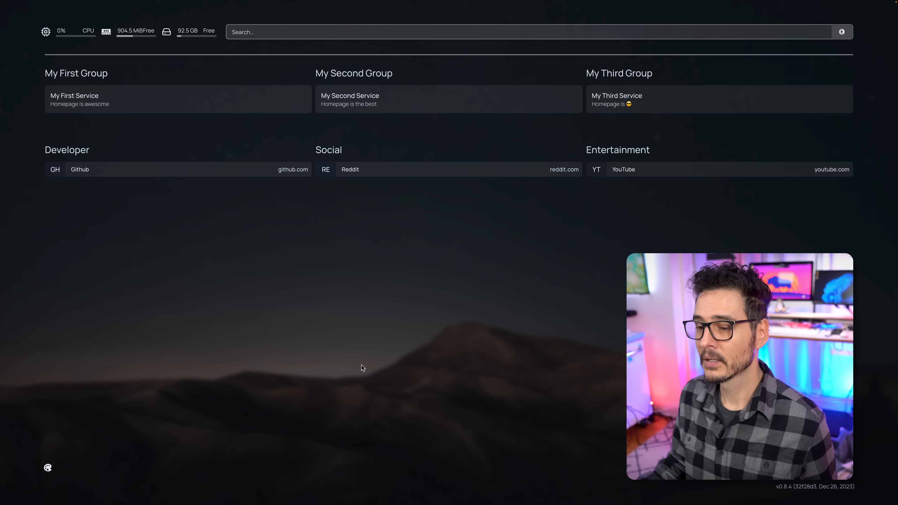
mouse_move(357, 288)
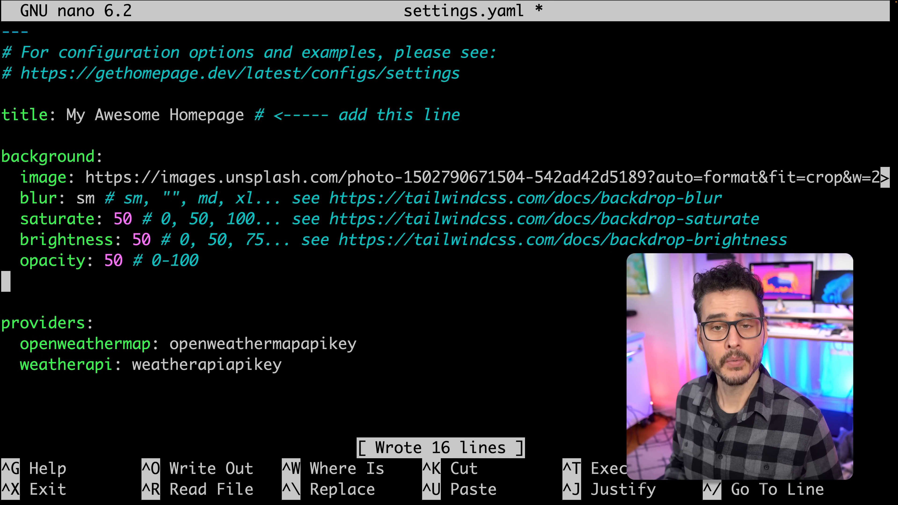
Step: Add the 'theme: dark' line to settings.yaml and save the change
text(theme: dark # <----- add this line)
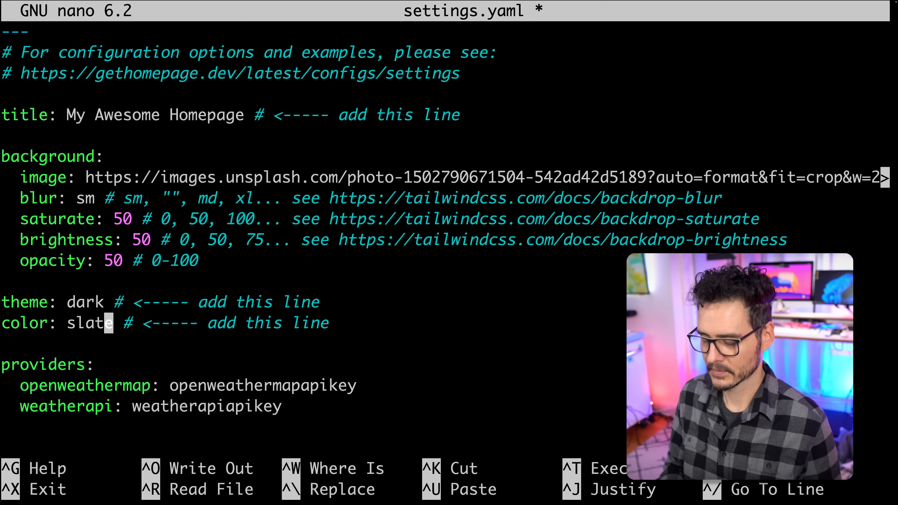
key(alt+Tab)
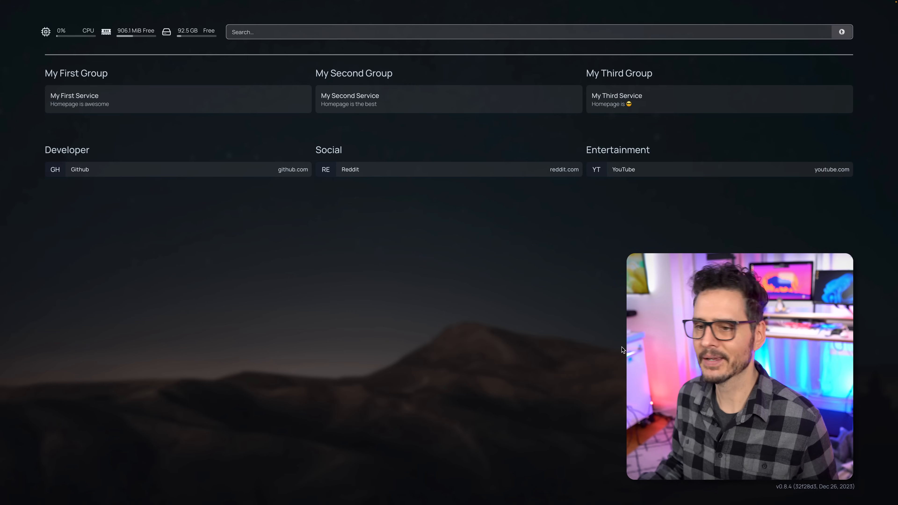
mouse_move(94, 468)
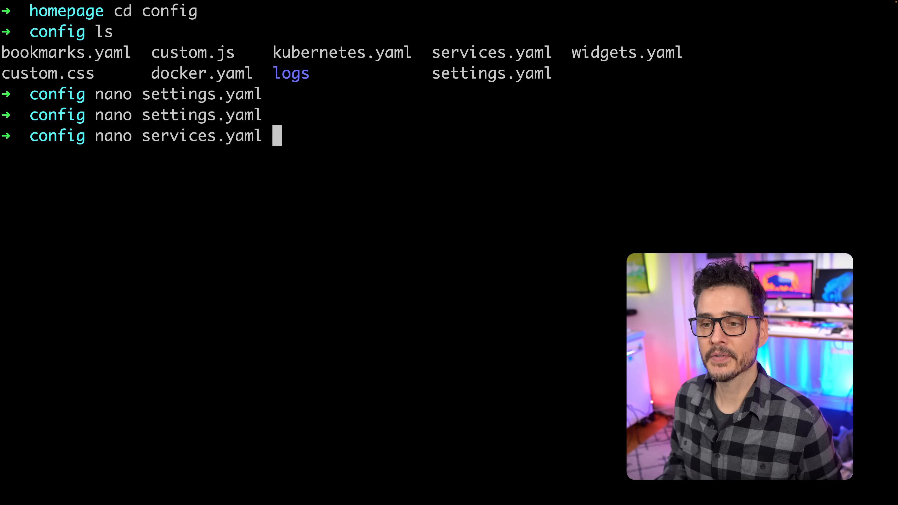
key(enter)
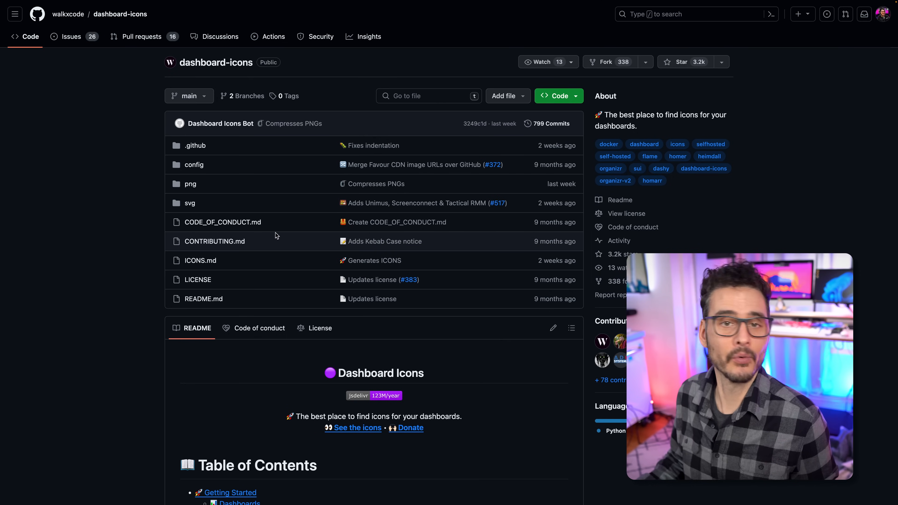
Step: Browse to the png folder of dashboard-icons and preview android-light.png
scroll(down, 3)
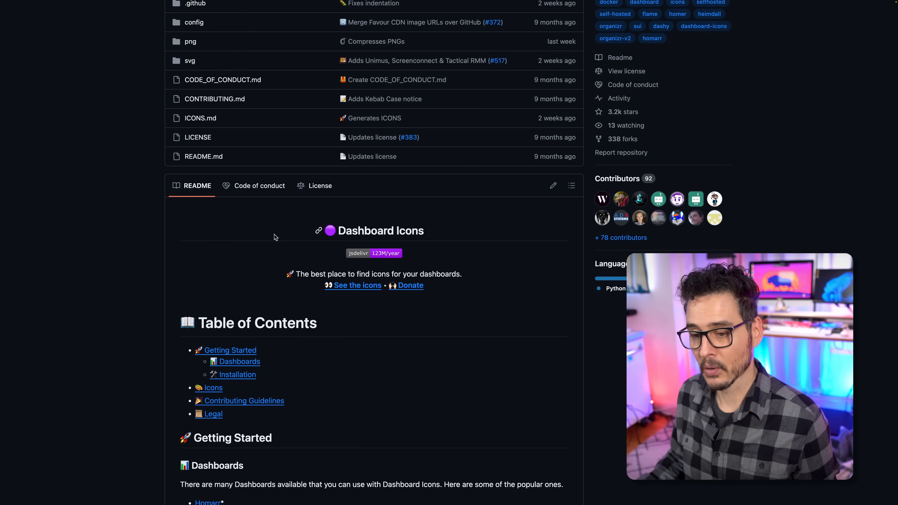
scroll(down, 3)
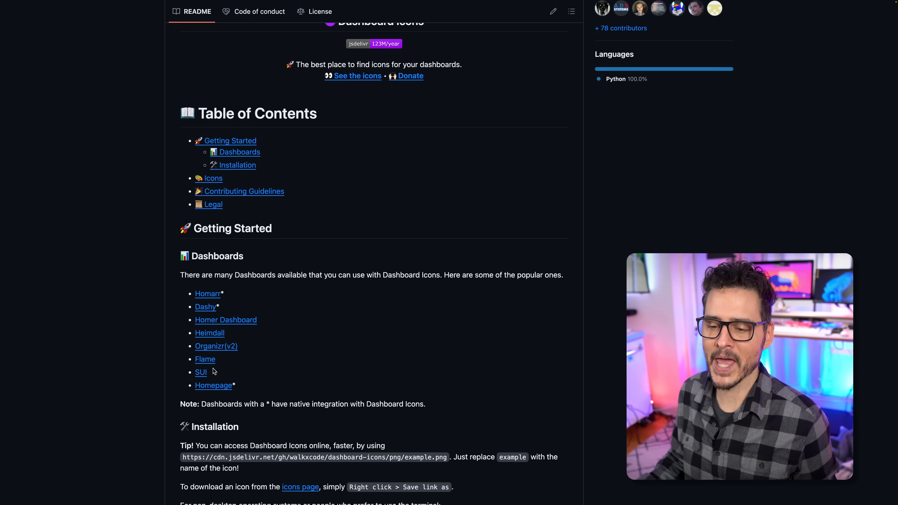
mouse_move(268, 337)
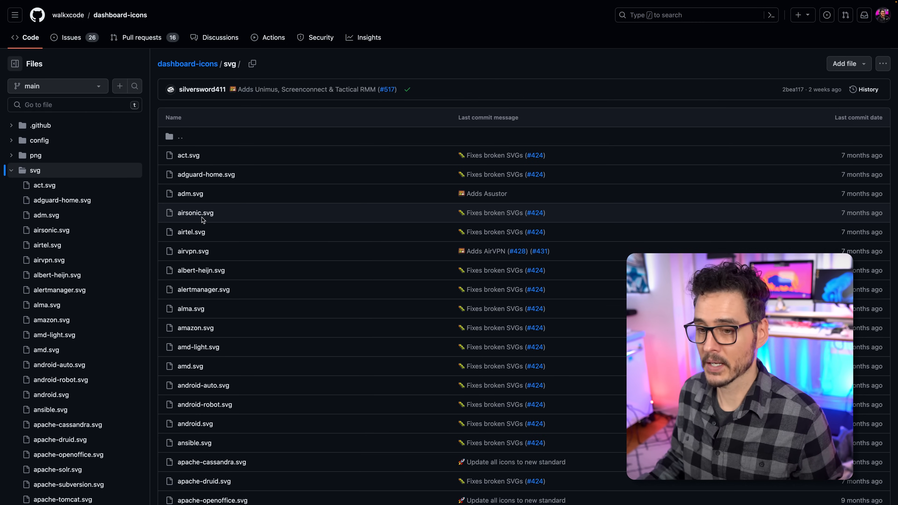
click(195, 212)
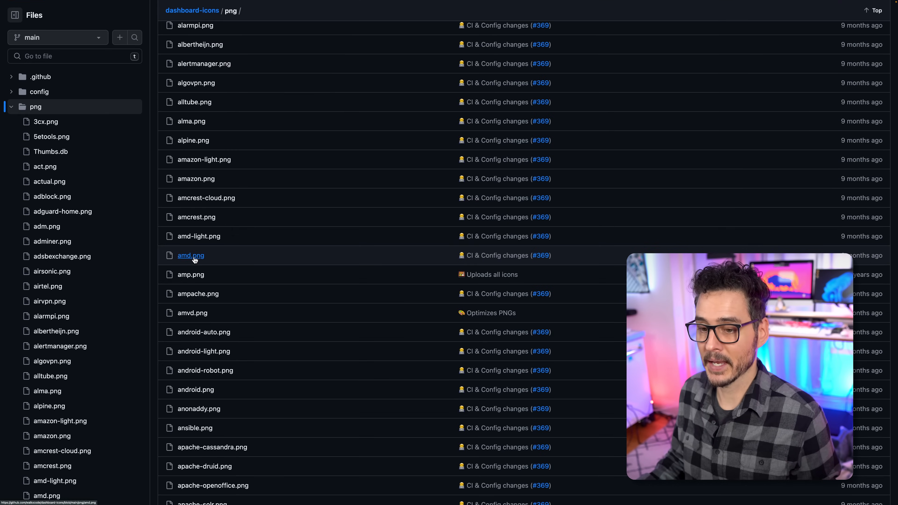
click(191, 255)
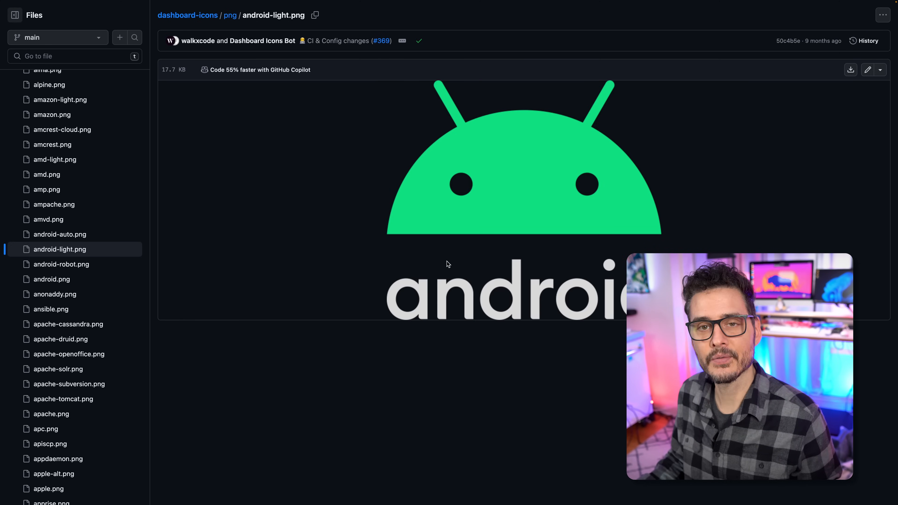
click(230, 15)
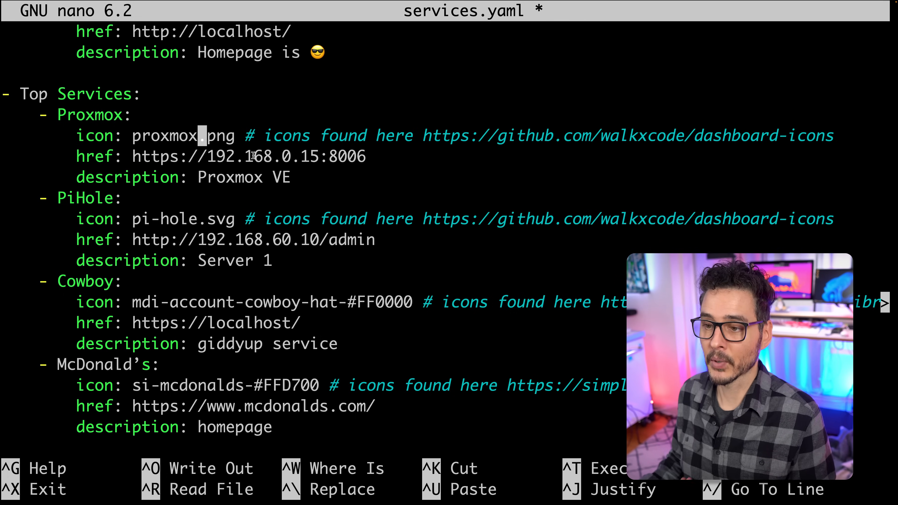
double_click(127, 176)
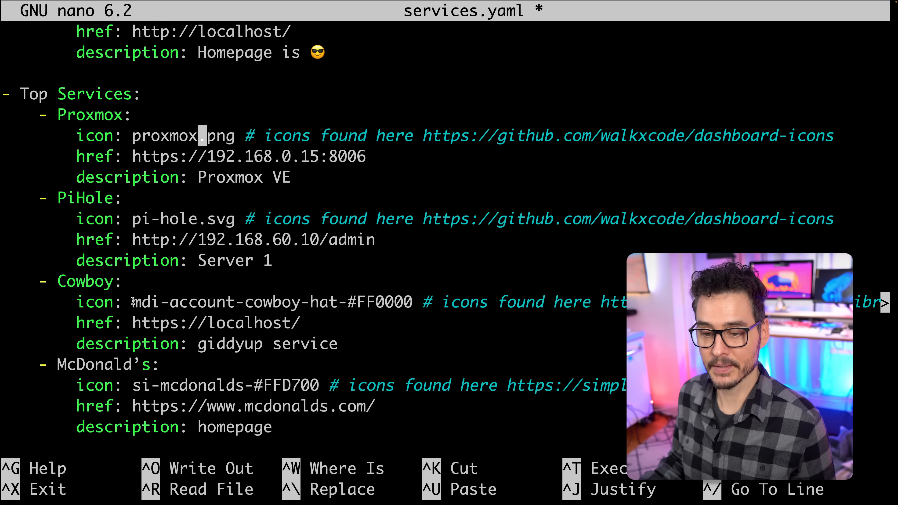
double_click(147, 301)
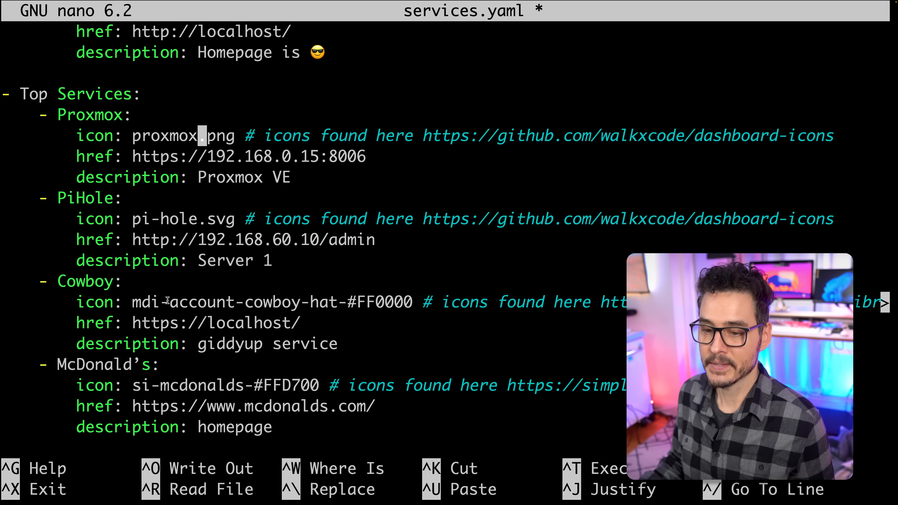
double_click(252, 302)
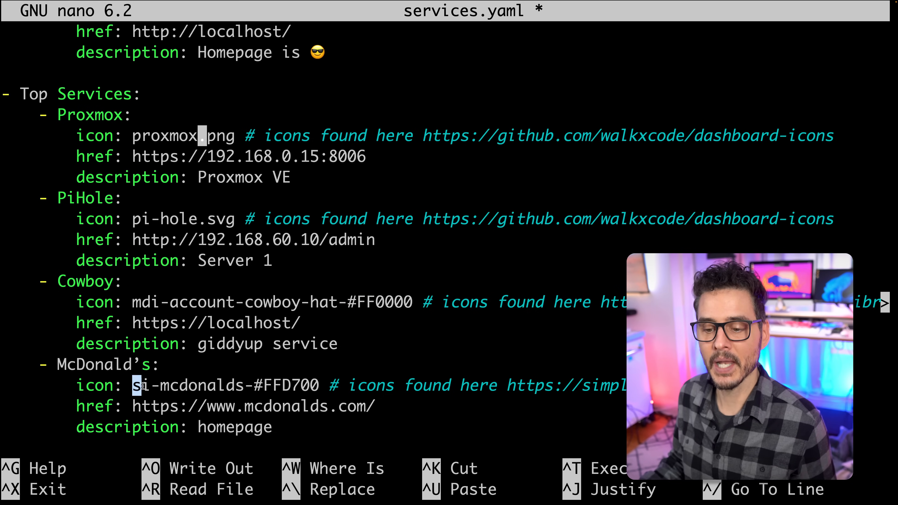
drag(133, 385, 168, 385)
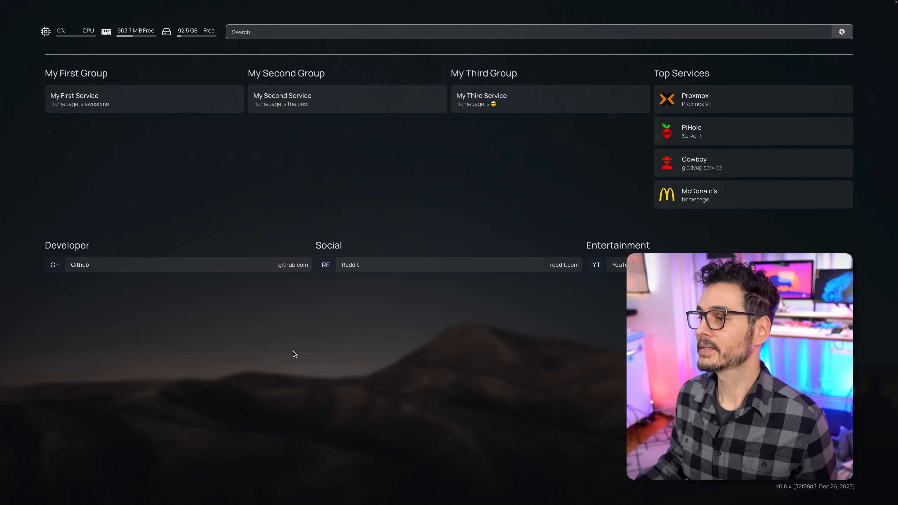
mouse_move(686, 96)
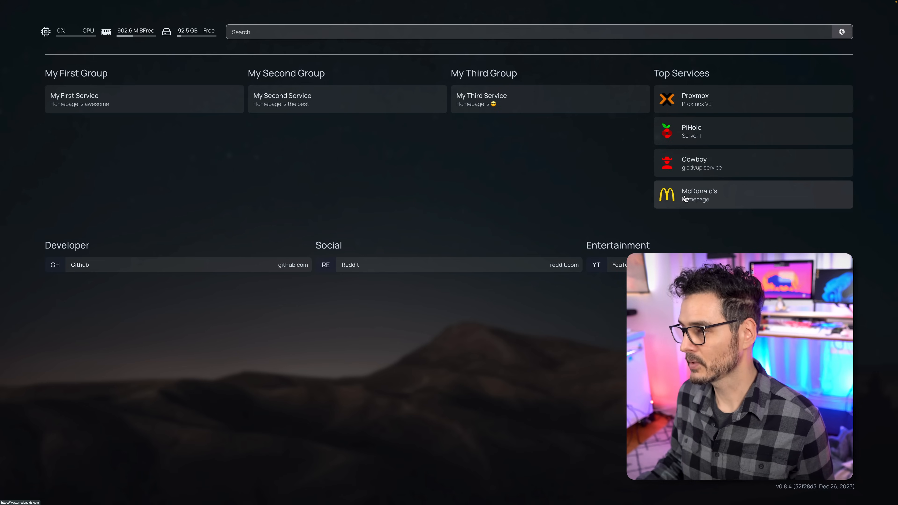
click(698, 194)
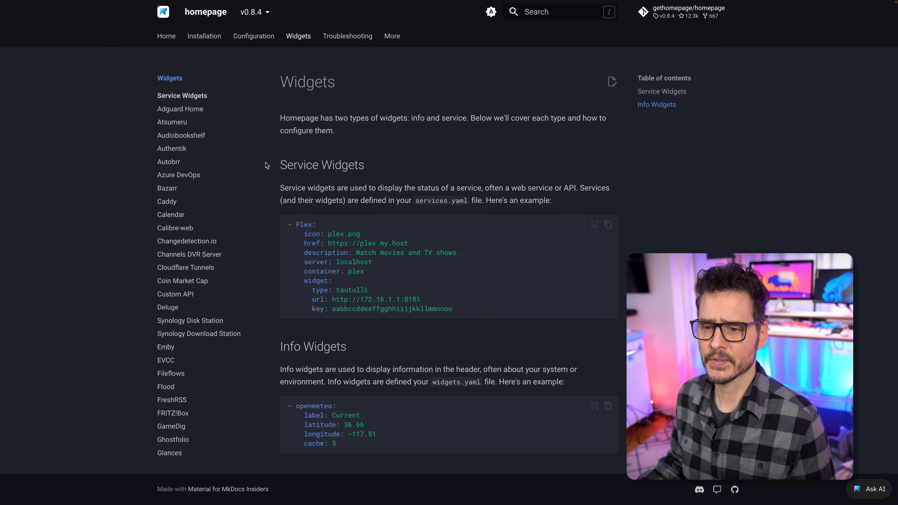
Step: Find PiHole in the Widgets sidebar list and open its documentation page
scroll(down, 3)
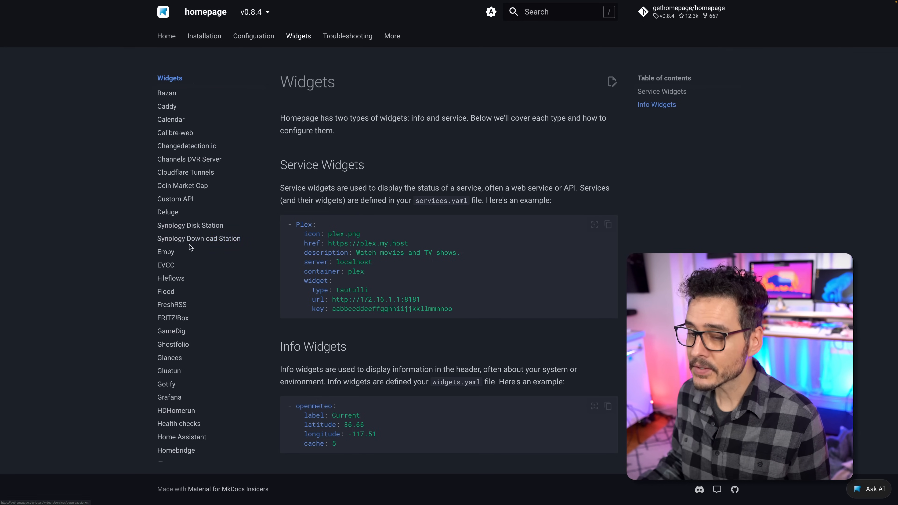
scroll(down, 3)
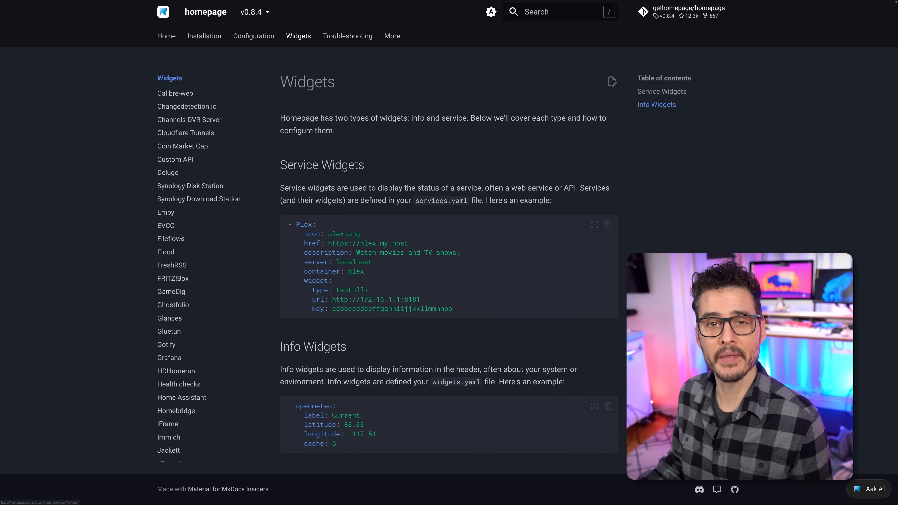
scroll(down, 3)
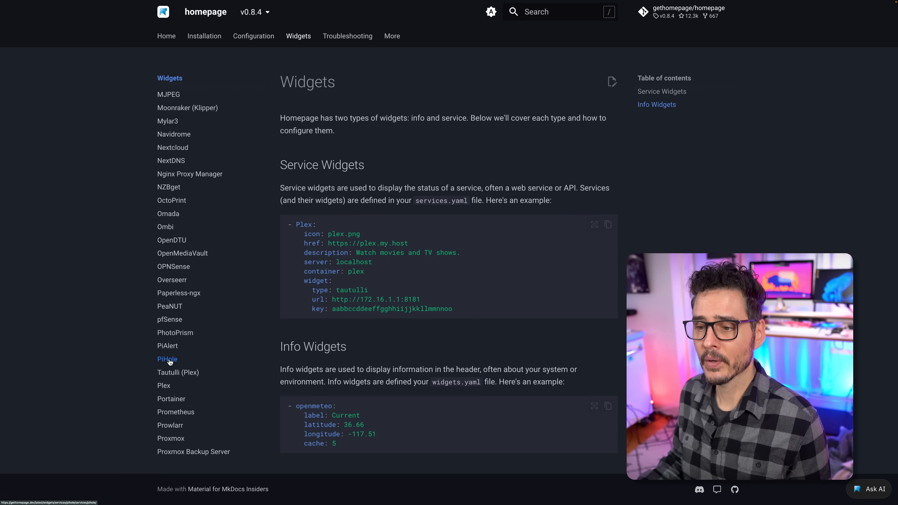
click(168, 359)
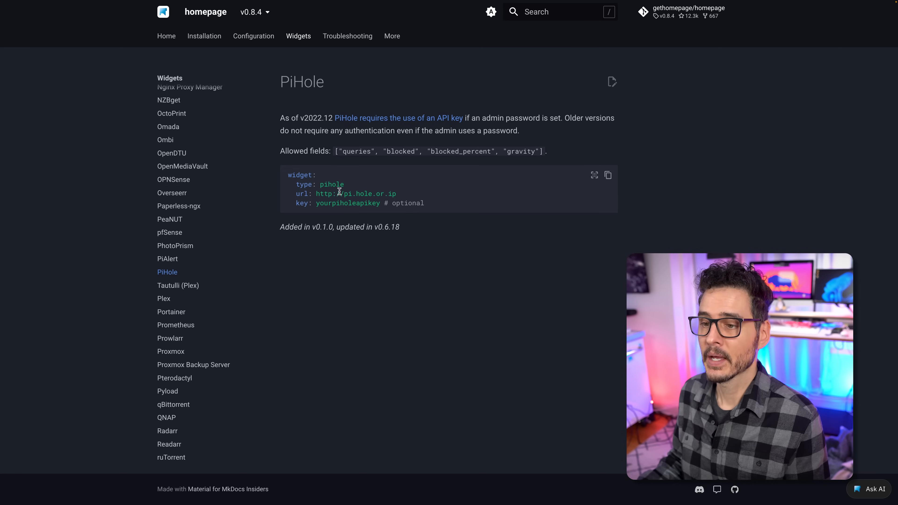
double_click(355, 151)
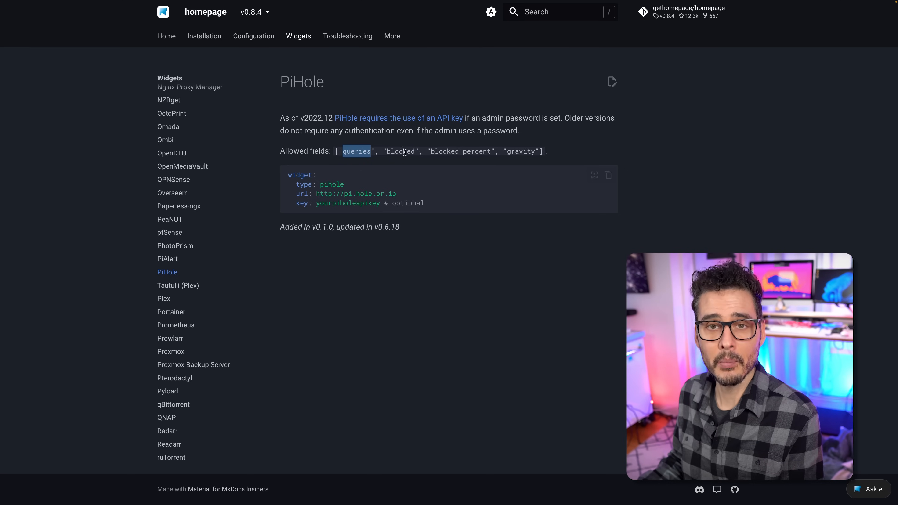
double_click(460, 151)
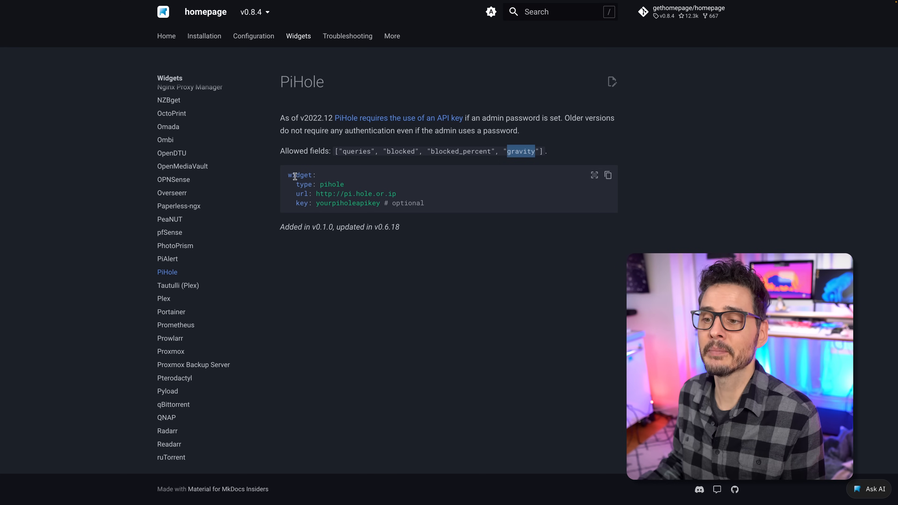
double_click(300, 175)
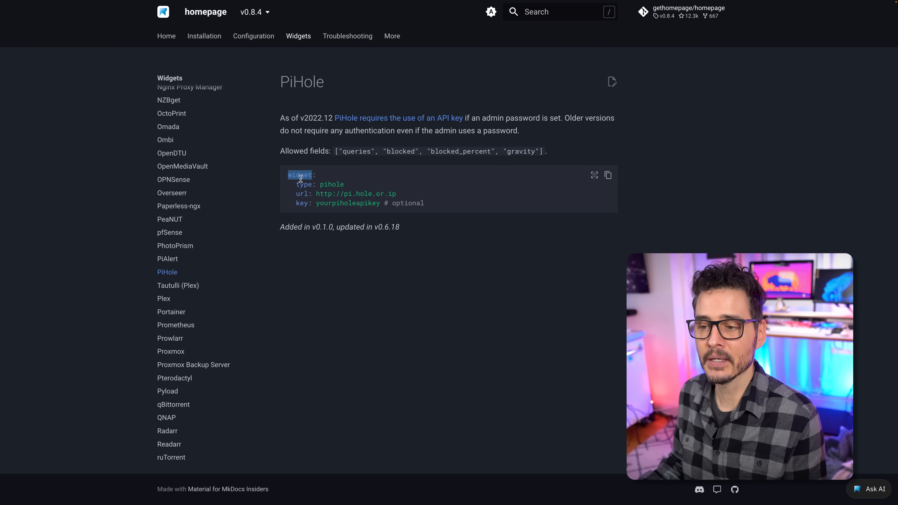
double_click(331, 184)
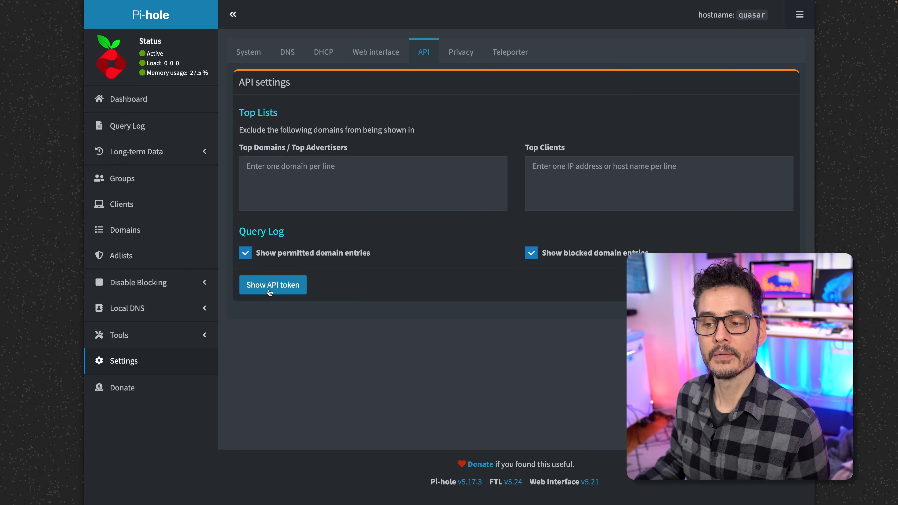
mouse_move(433, 370)
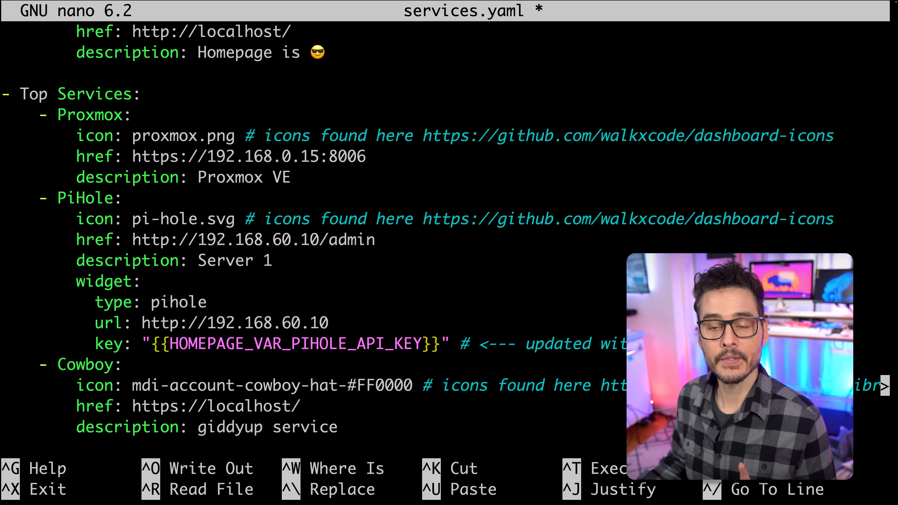
double_click(104, 281)
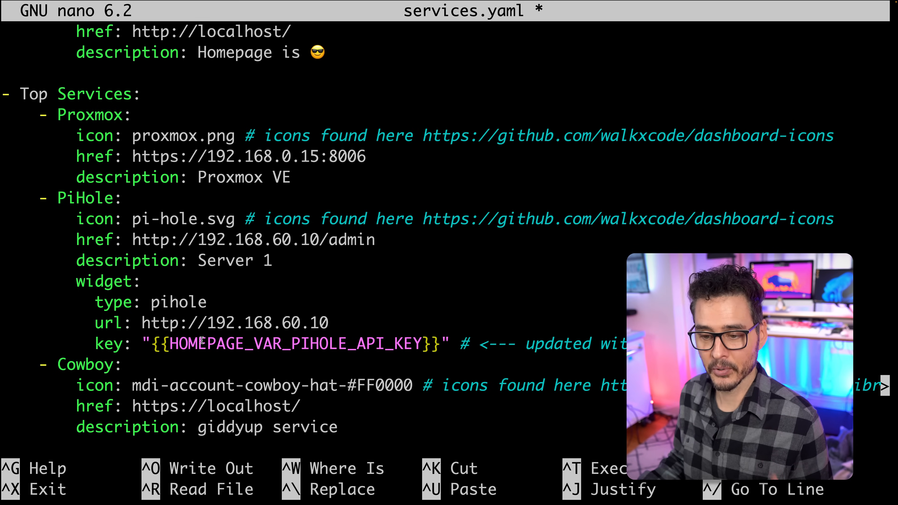
double_click(206, 344)
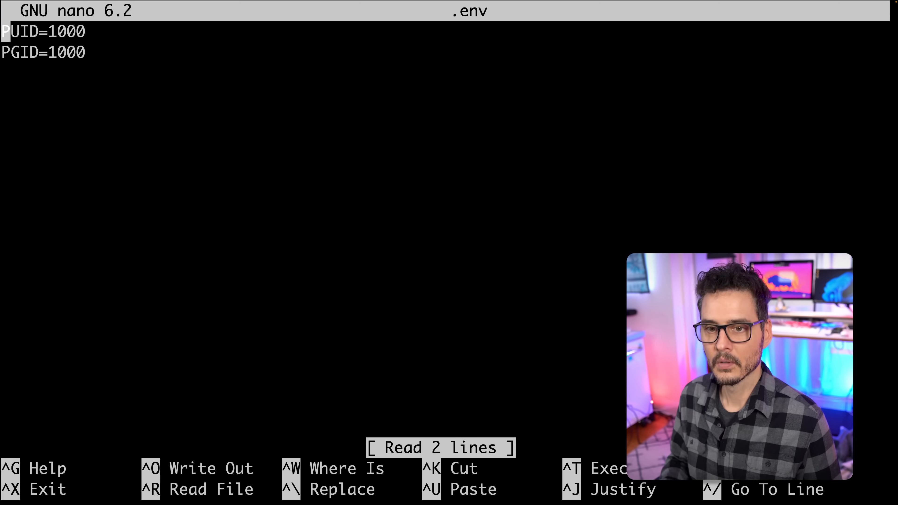
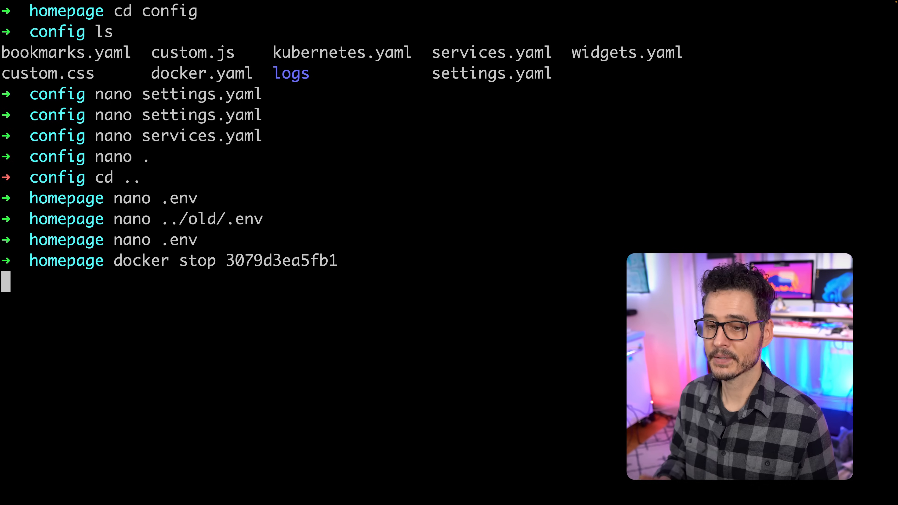
Step: Stop and start the homepage container with docker, then check its status with docker ps
text(docker start 3079d3ea5fb1)
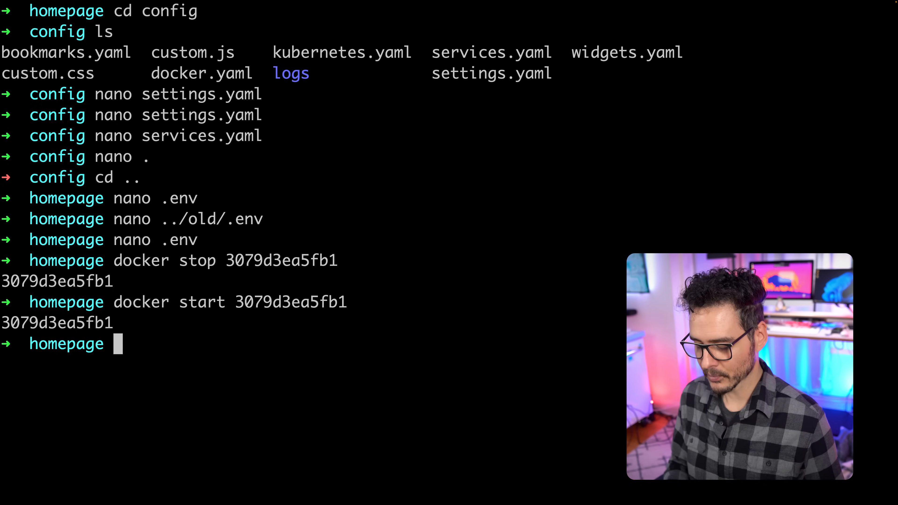
text(docker ps)
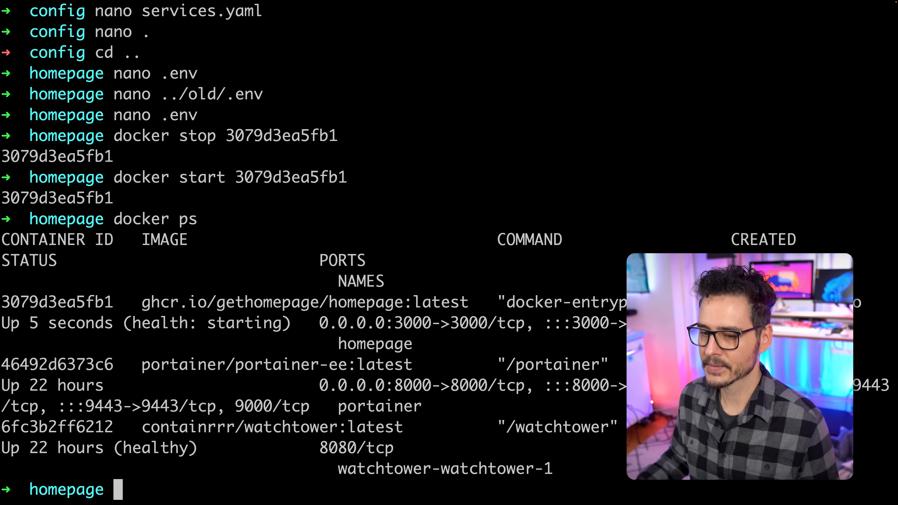
double_click(206, 322)
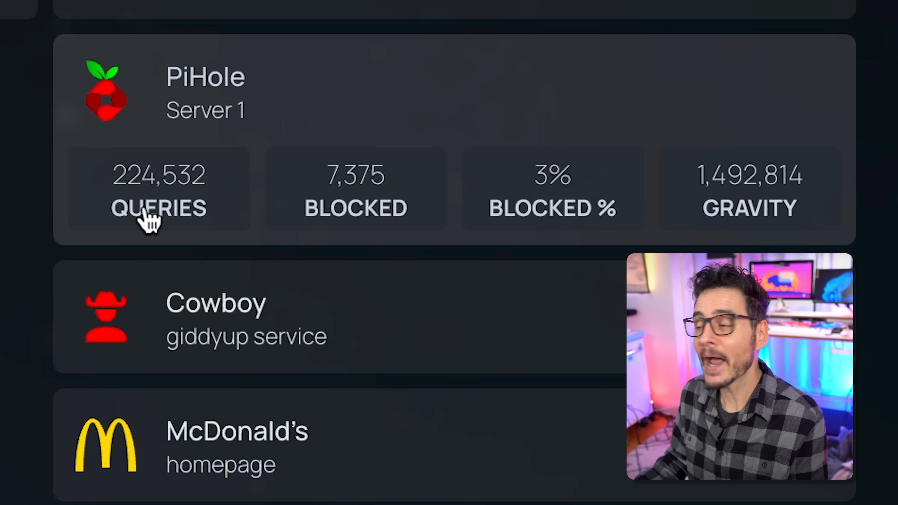
mouse_move(188, 223)
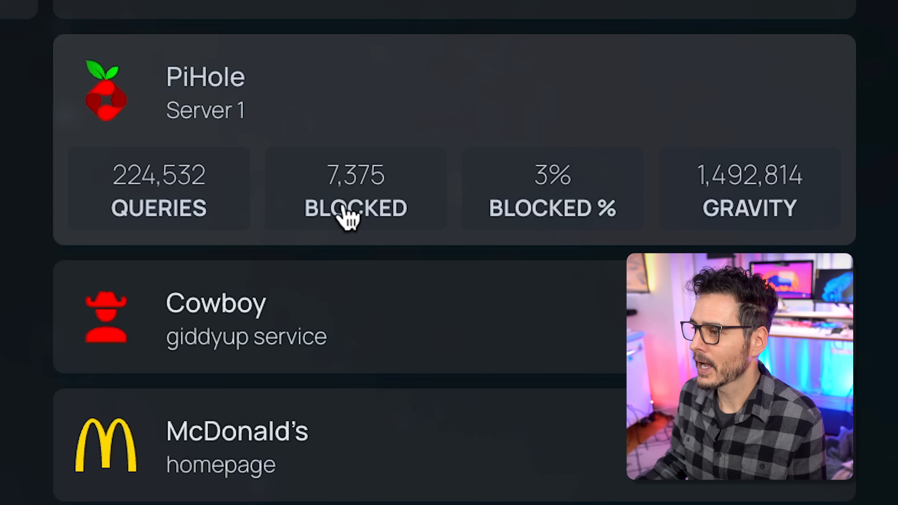
mouse_move(520, 220)
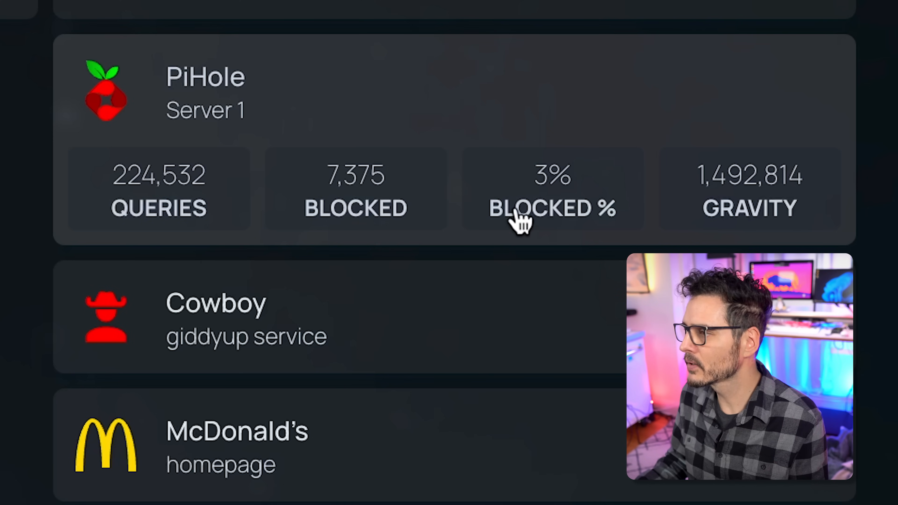
mouse_move(739, 214)
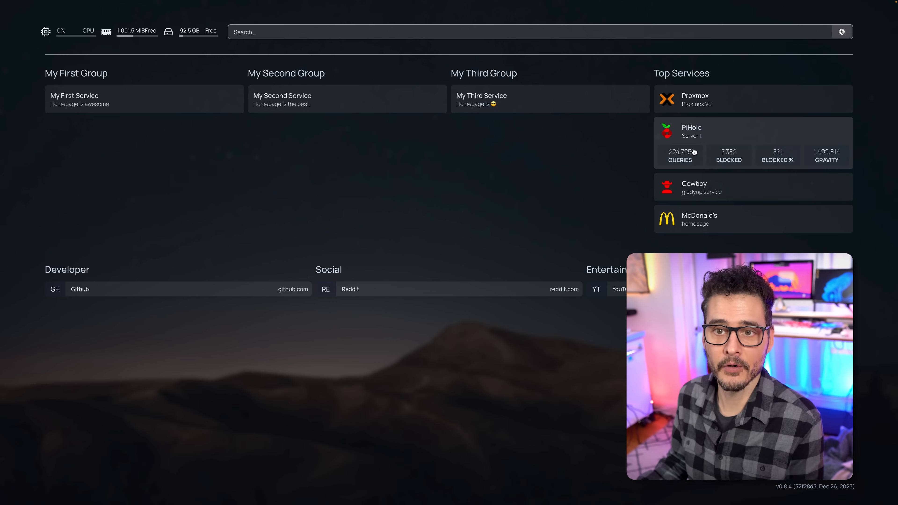
mouse_move(45, 31)
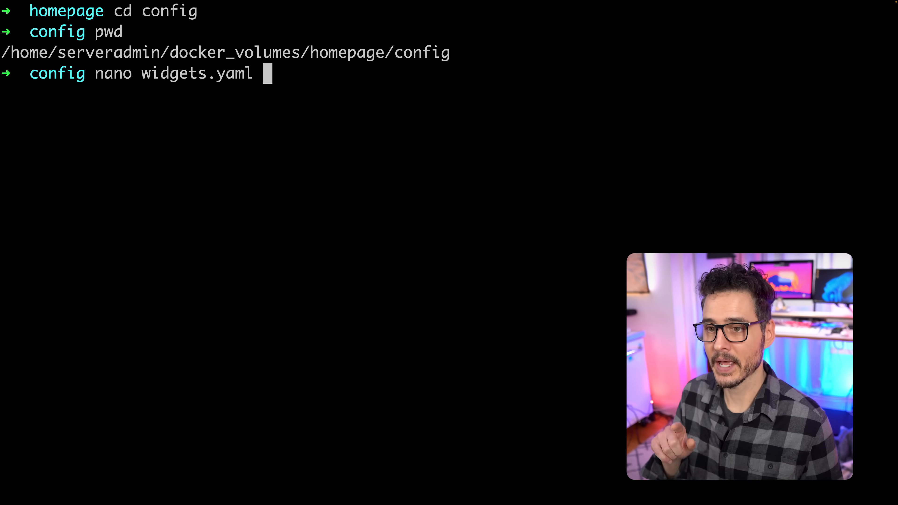
Step: In widgets.yaml change the search provider to google, add the datetime block, and save
key(enter)
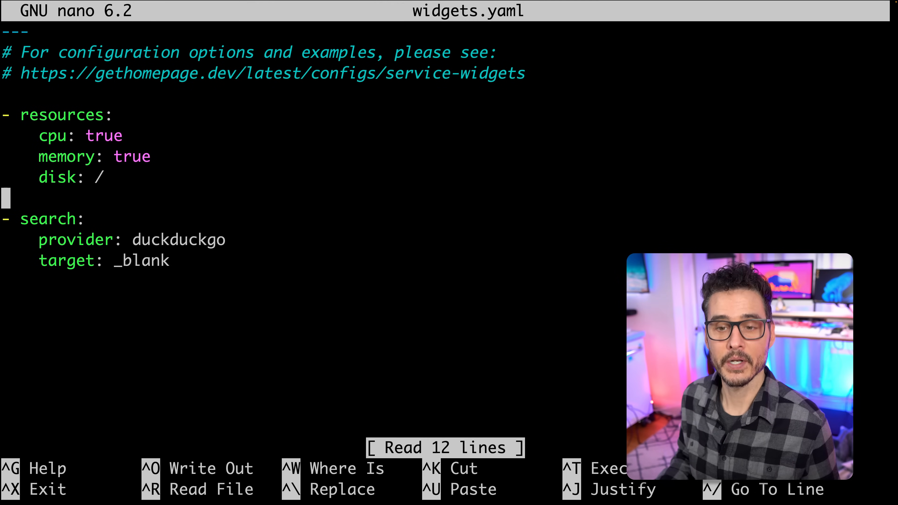
click(224, 240)
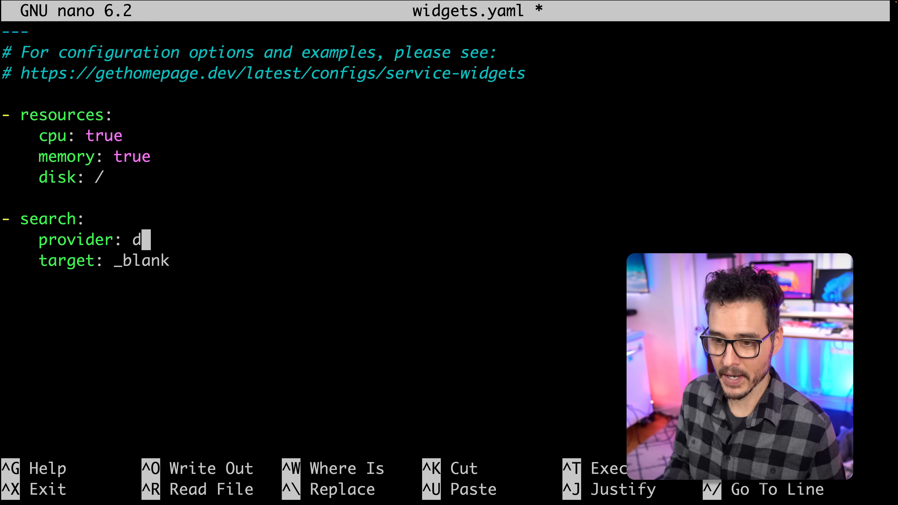
text(oogle)
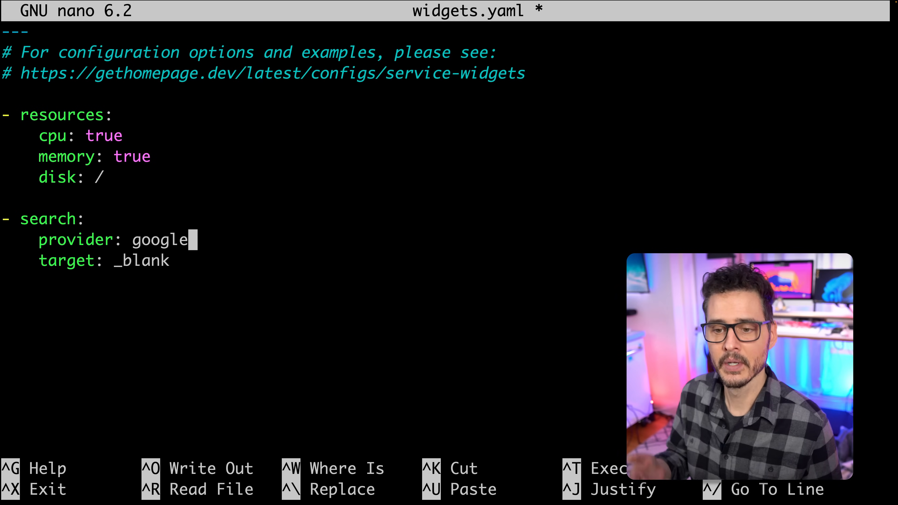
key(Enter)
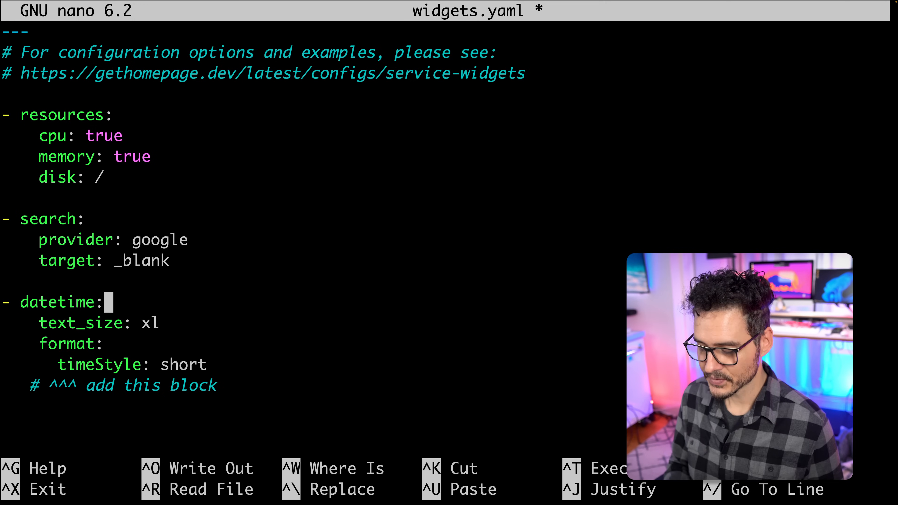
key(ctrl+o)
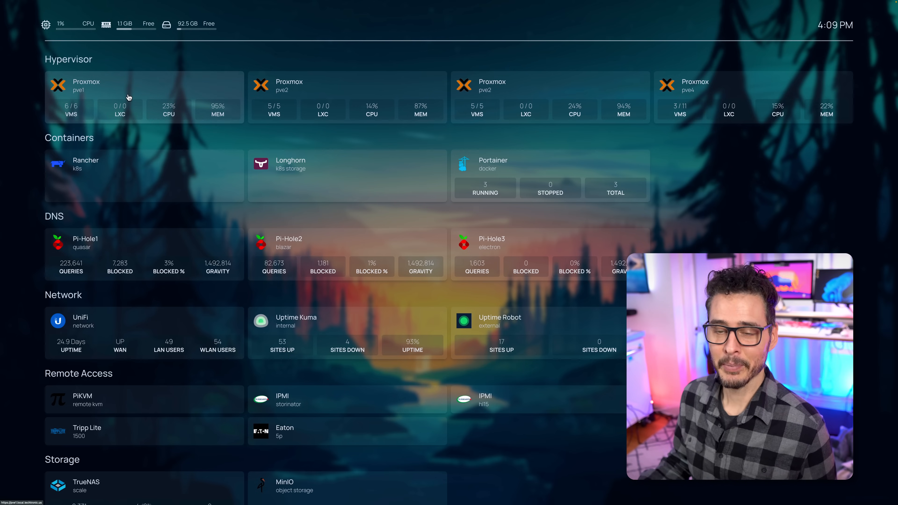
mouse_move(250, 97)
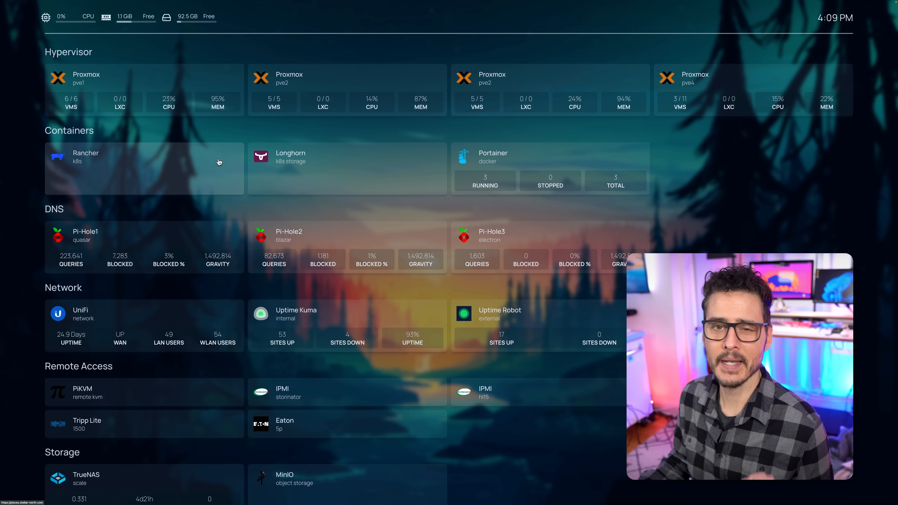
scroll(down, 3)
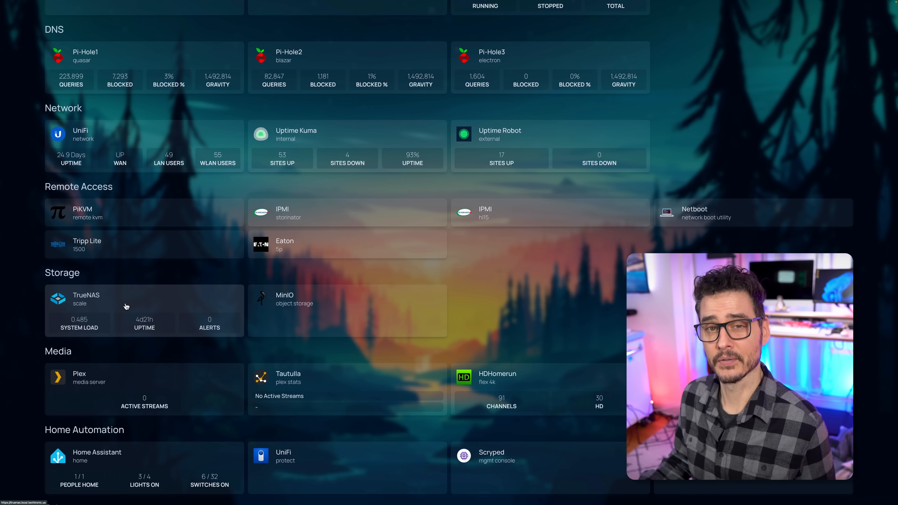
scroll(down, 3)
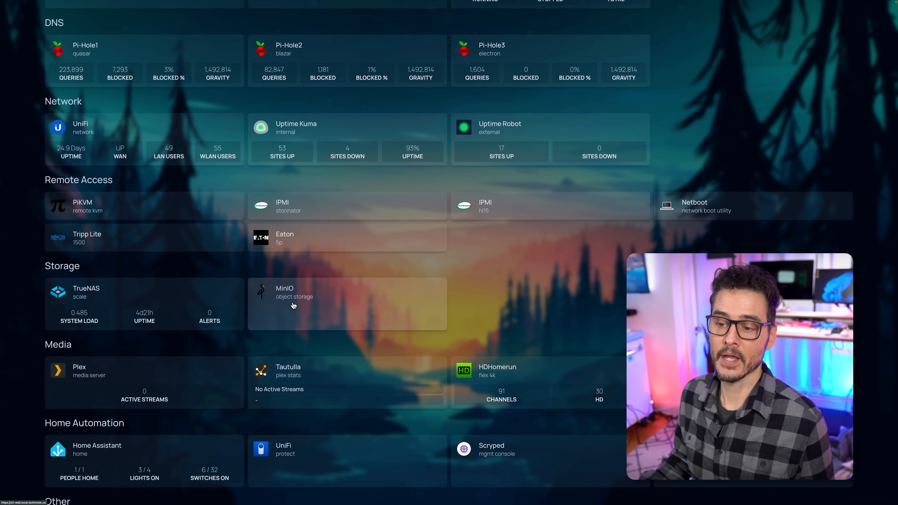
mouse_move(303, 304)
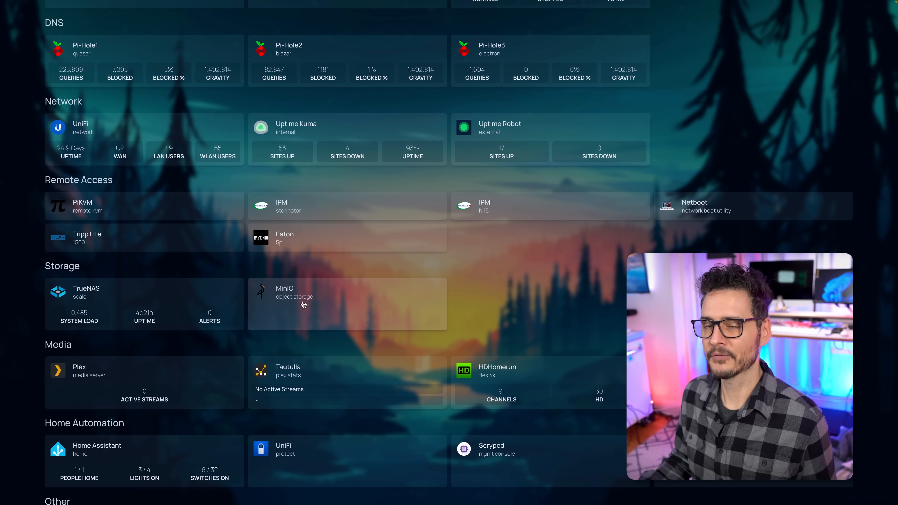
scroll(down, 3)
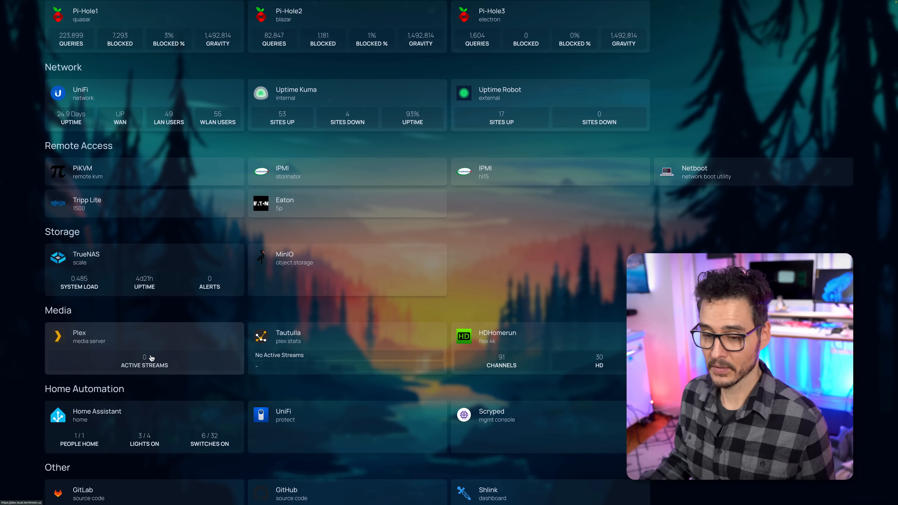
mouse_move(171, 357)
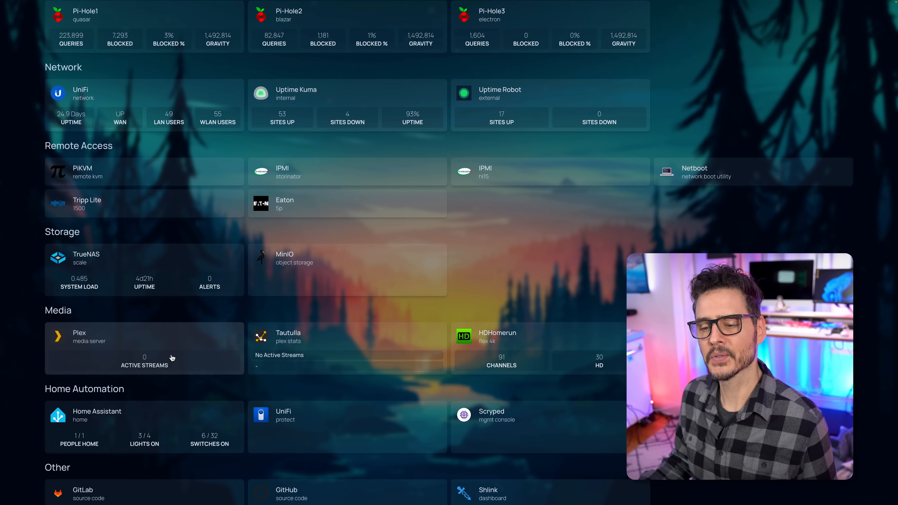
mouse_move(197, 357)
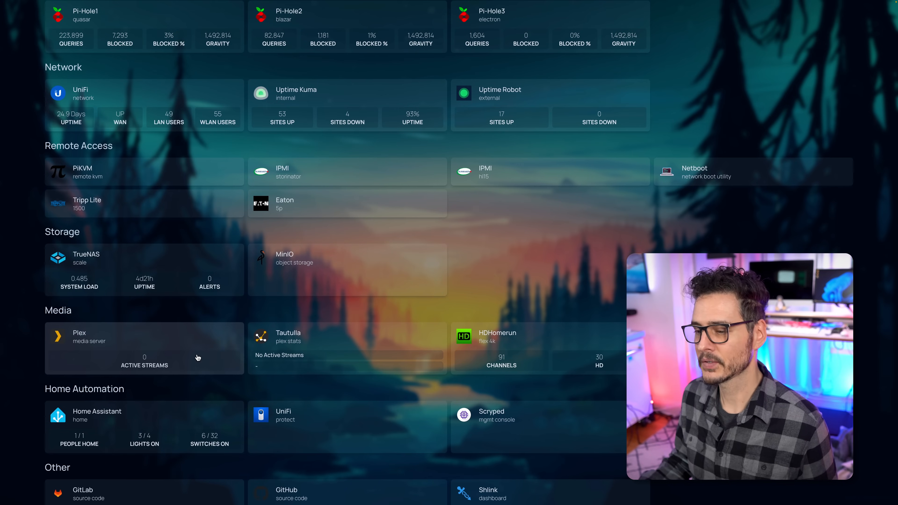
scroll(down, 3)
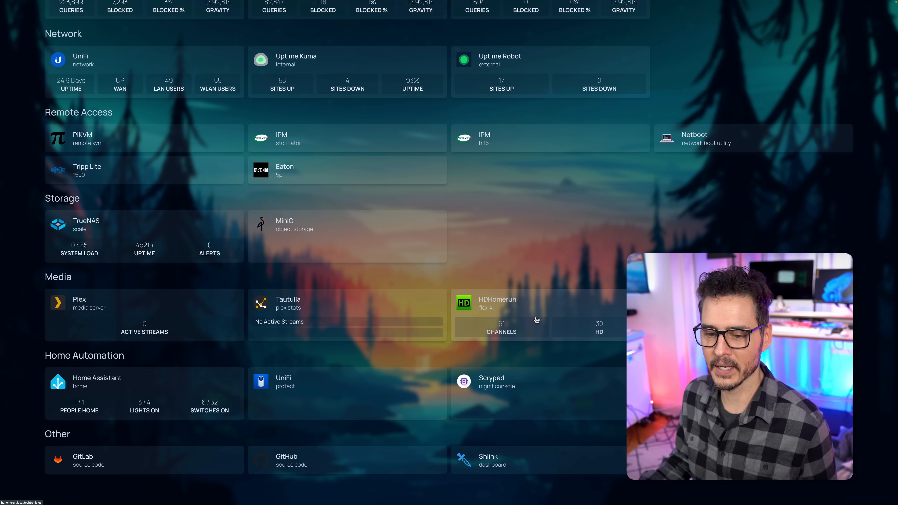
mouse_move(100, 409)
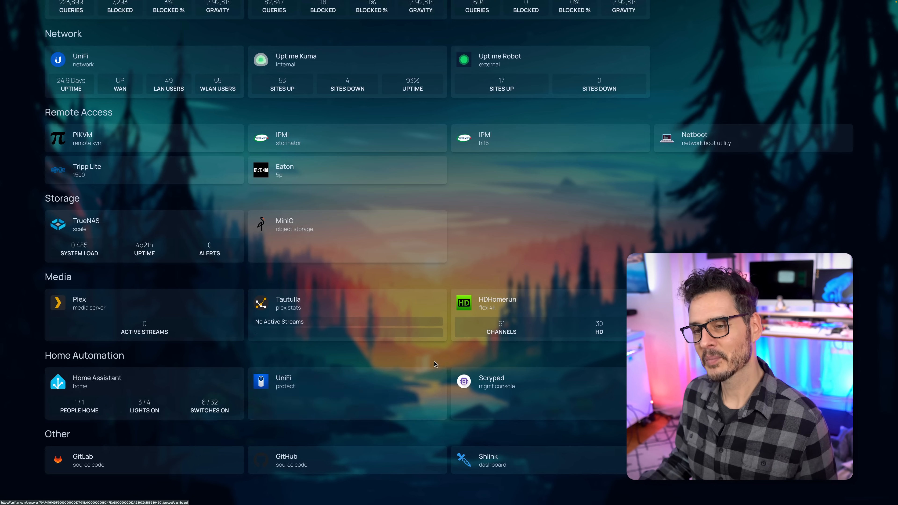
scroll(up, 3)
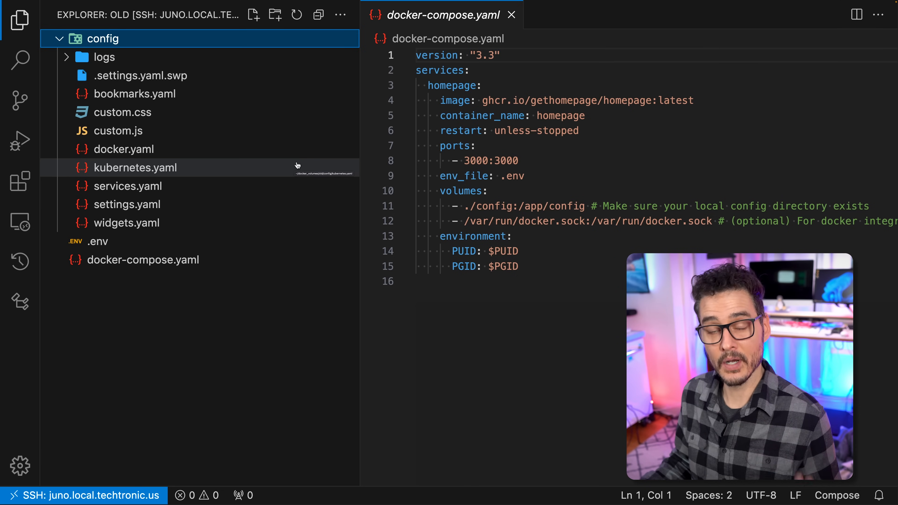
Step: Open services.yaml and highlight the Proxmox URL variable used across the hypervisor entries
click(128, 186)
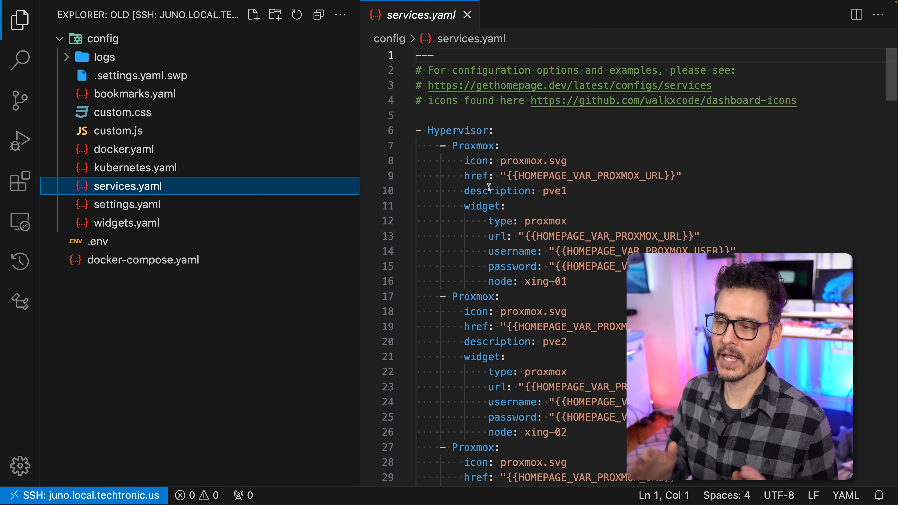
click(504, 205)
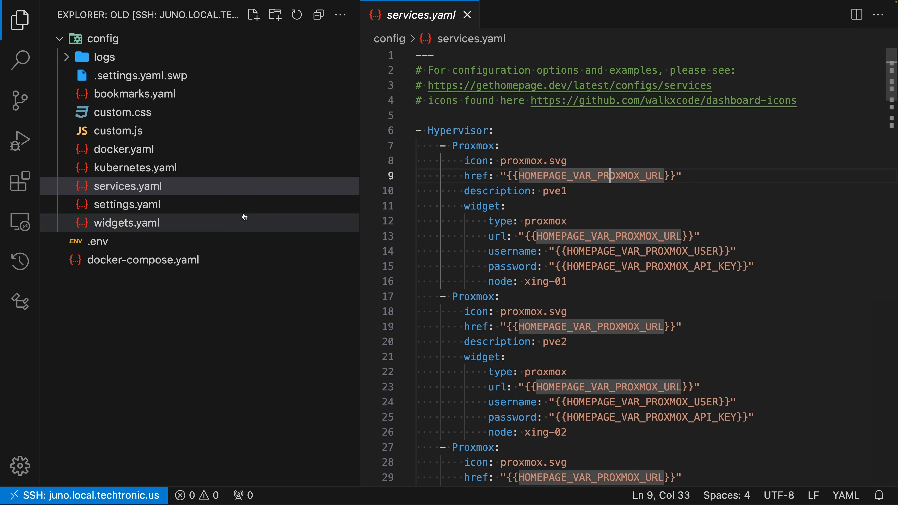
mouse_move(158, 217)
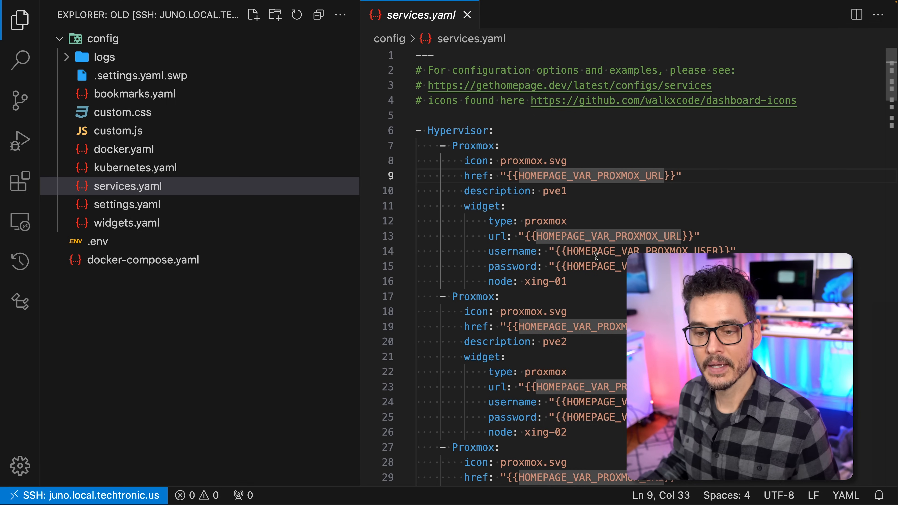
mouse_move(98, 241)
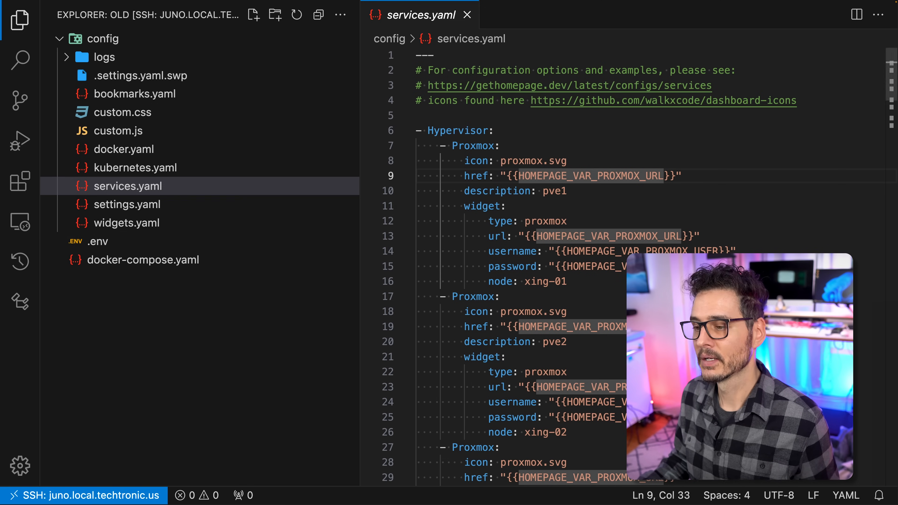
scroll(down, 3)
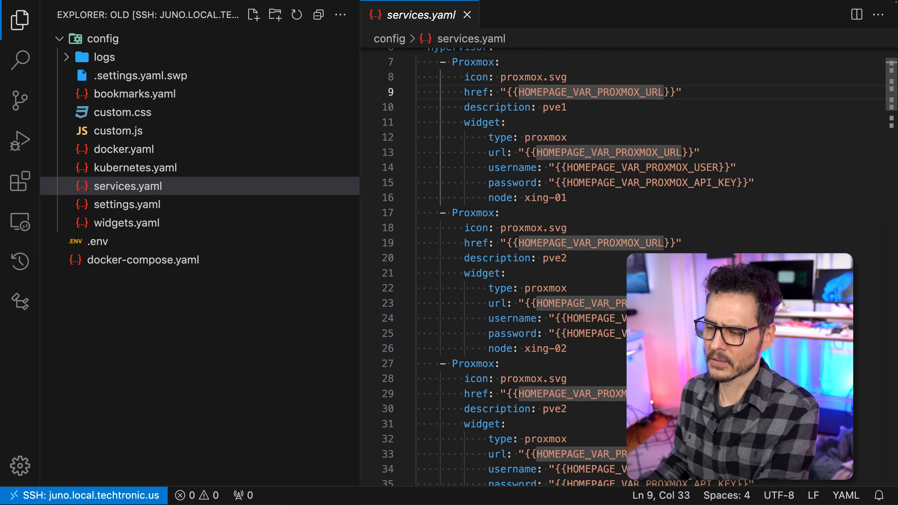
scroll(down, 3)
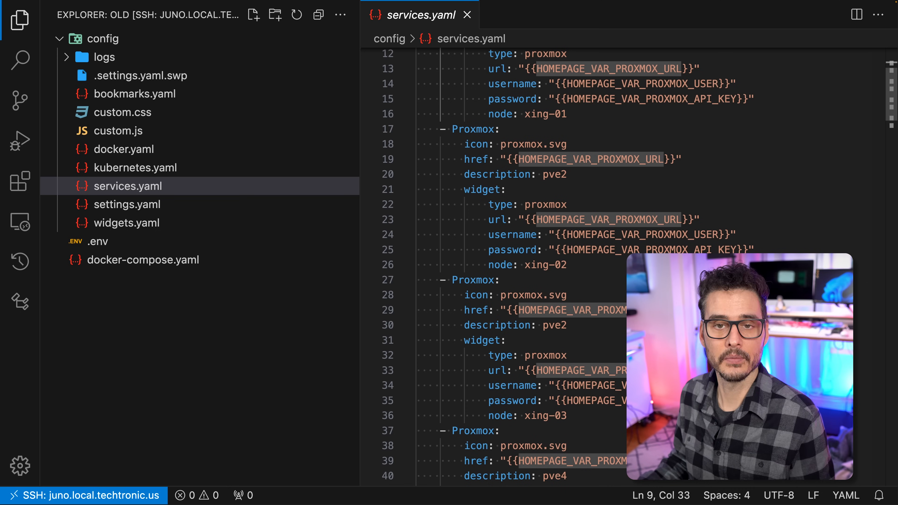